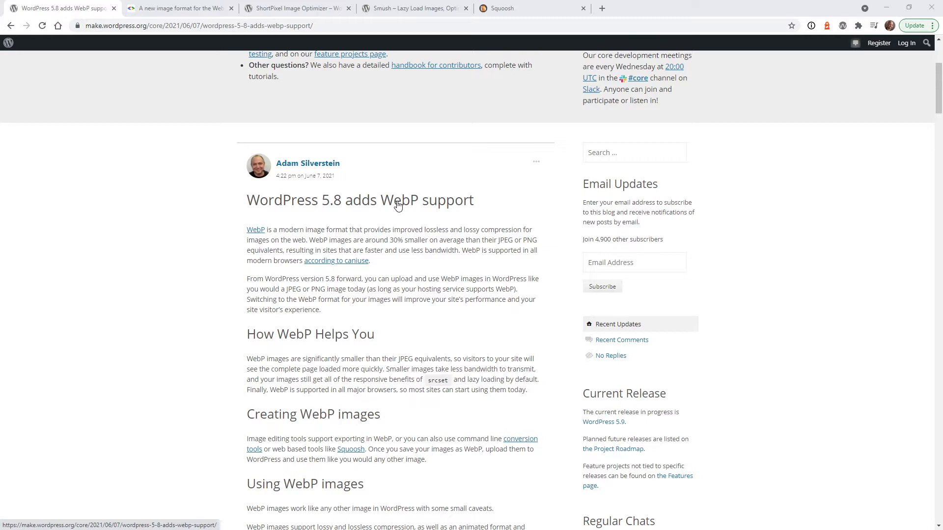
mouse_move(193, 402)
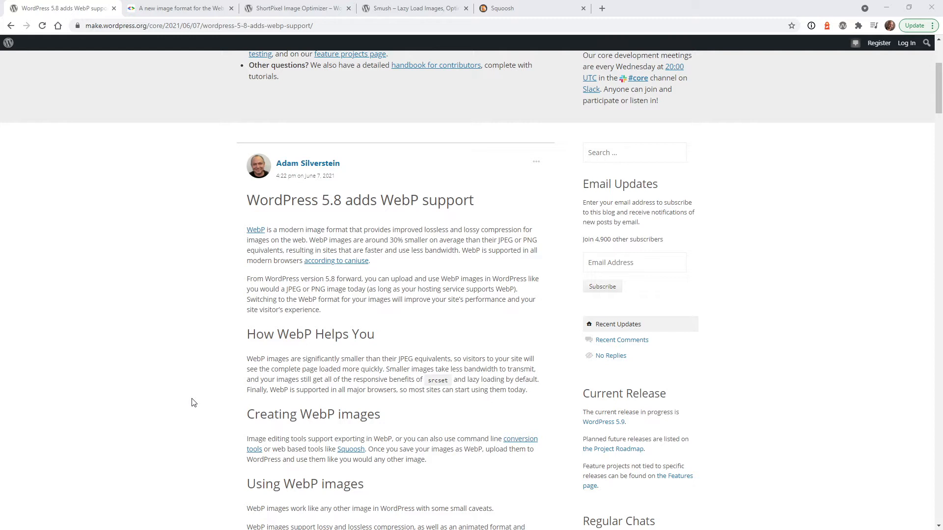
mouse_move(292, 212)
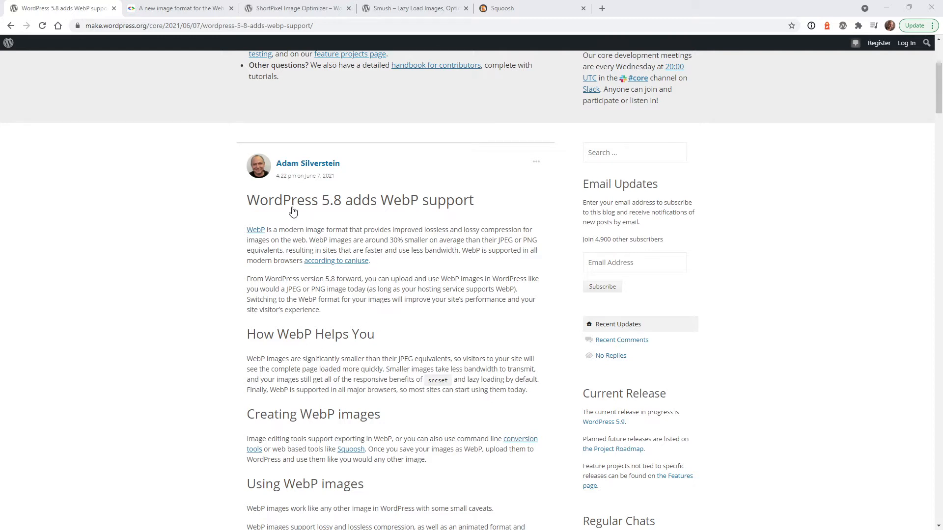
mouse_move(237, 329)
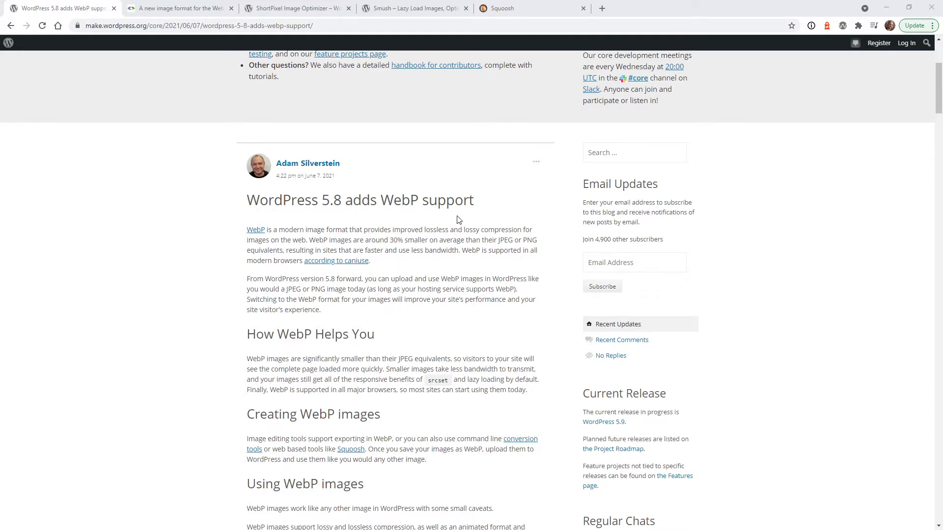
mouse_move(239, 181)
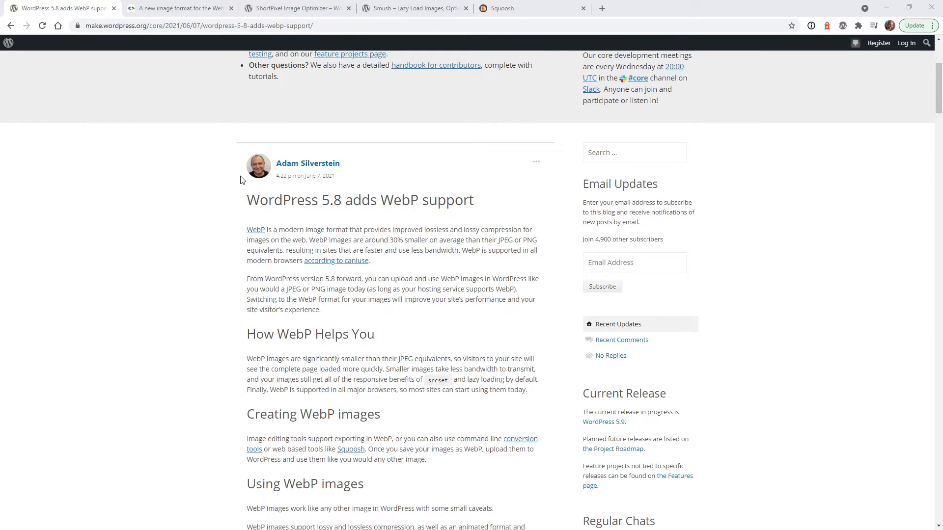
mouse_move(324, 42)
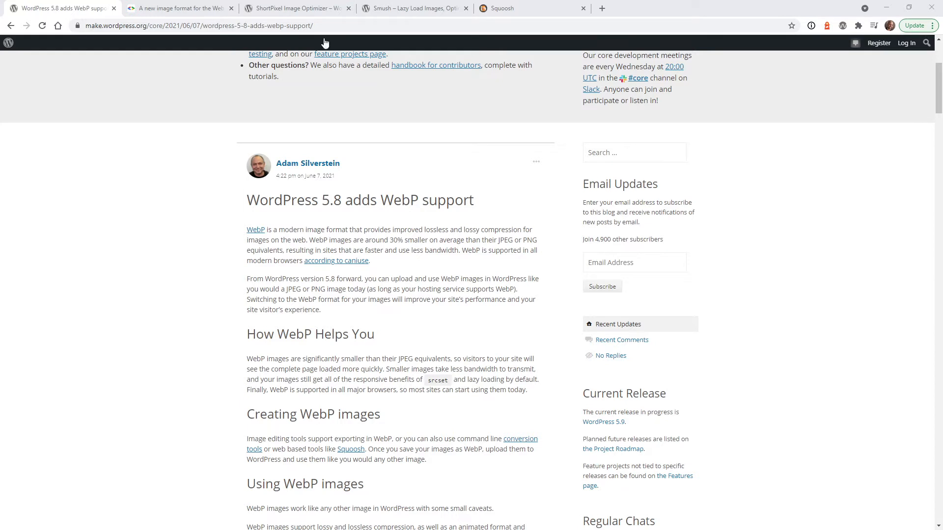
Bring up Google's WebP overview page, 'A new image format for the Web'
click(179, 8)
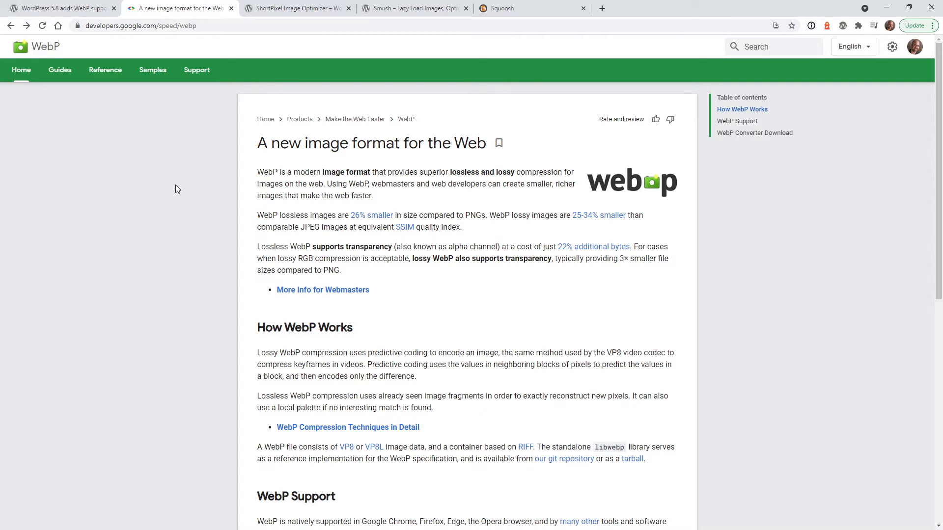
mouse_move(502, 325)
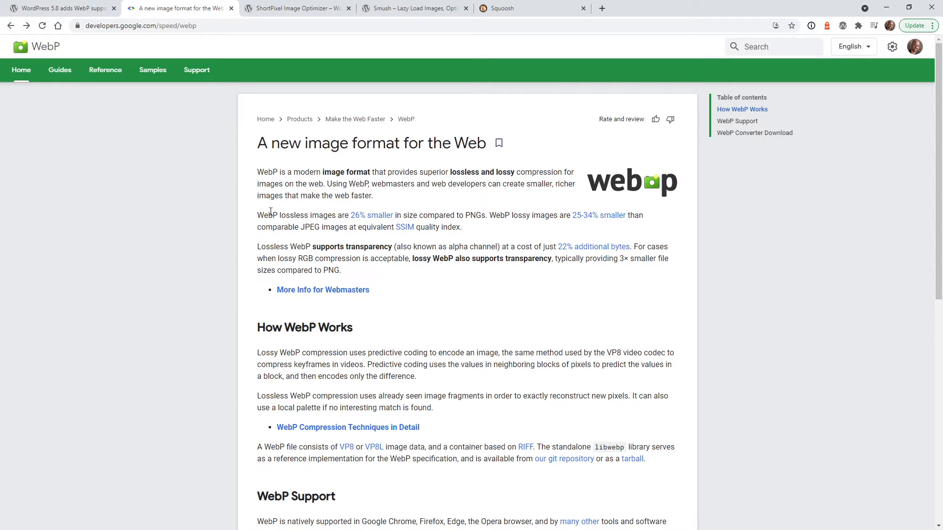
scroll(down, 3)
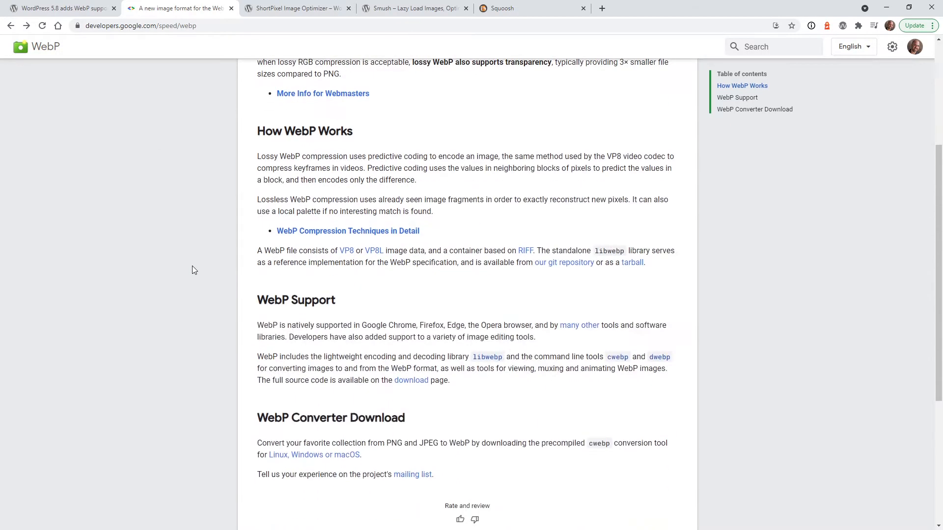
scroll(up, 3)
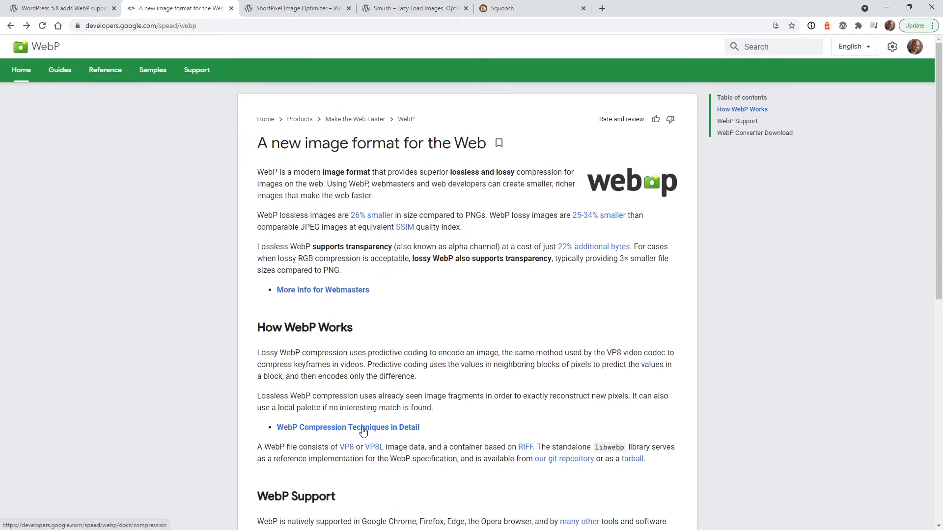
Read through the 'WebP Compression Techniques in Detail' article before returning to the overview
click(347, 427)
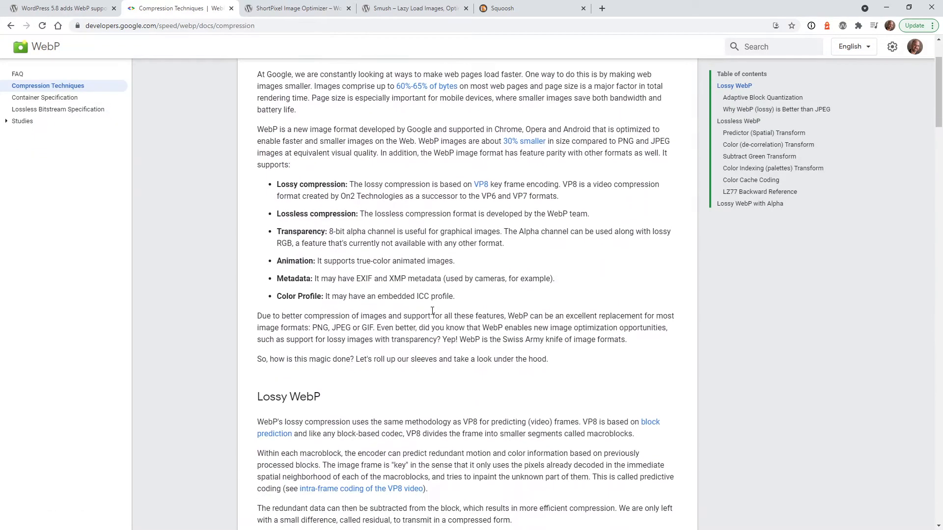
scroll(down, 3)
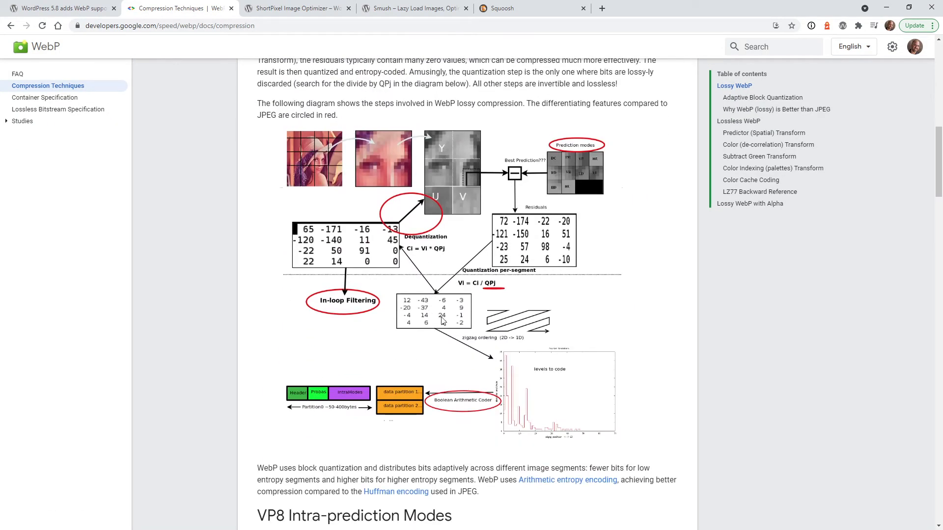
mouse_move(465, 323)
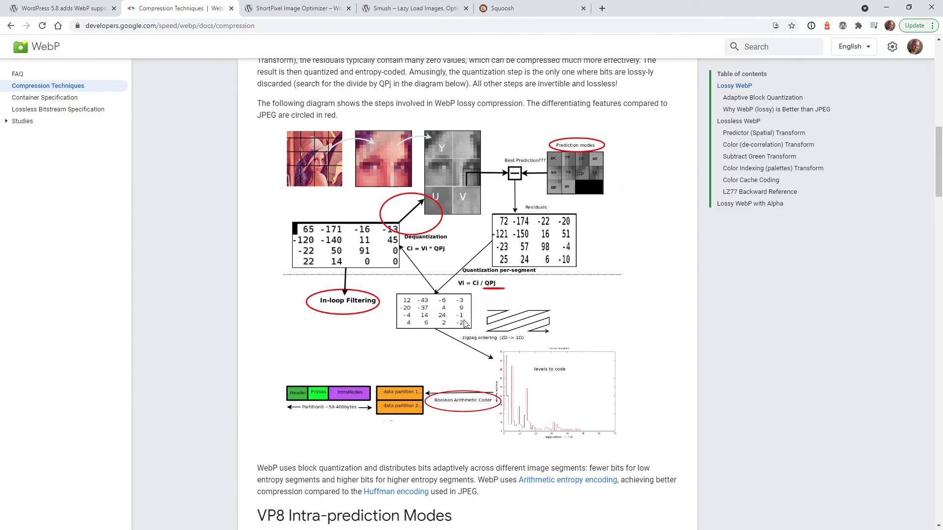
scroll(down, 3)
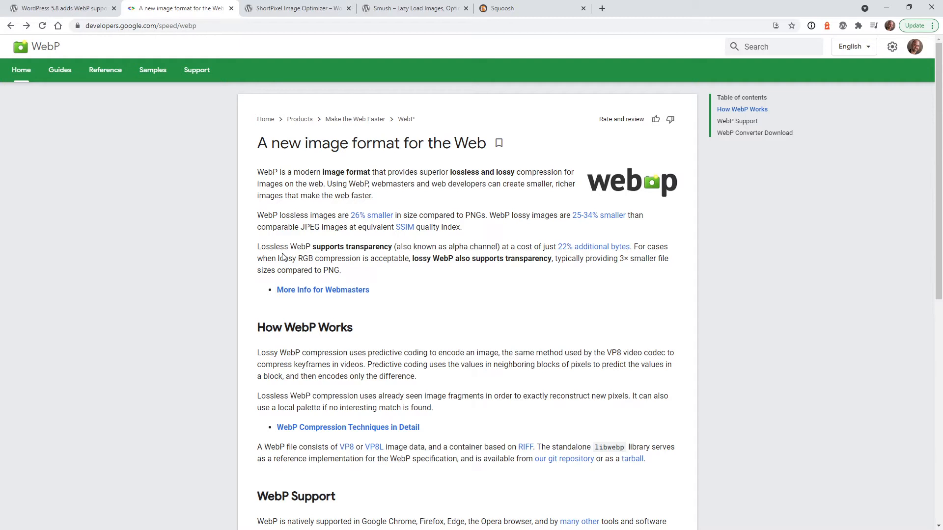
mouse_move(726, 336)
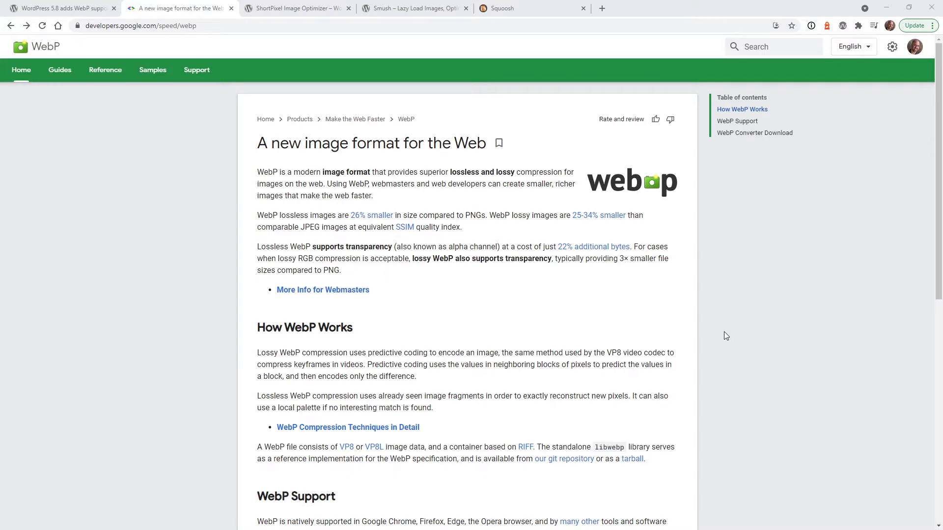
Switch to the Smush – Lazy Load Images plugin page on WordPress.org
click(294, 8)
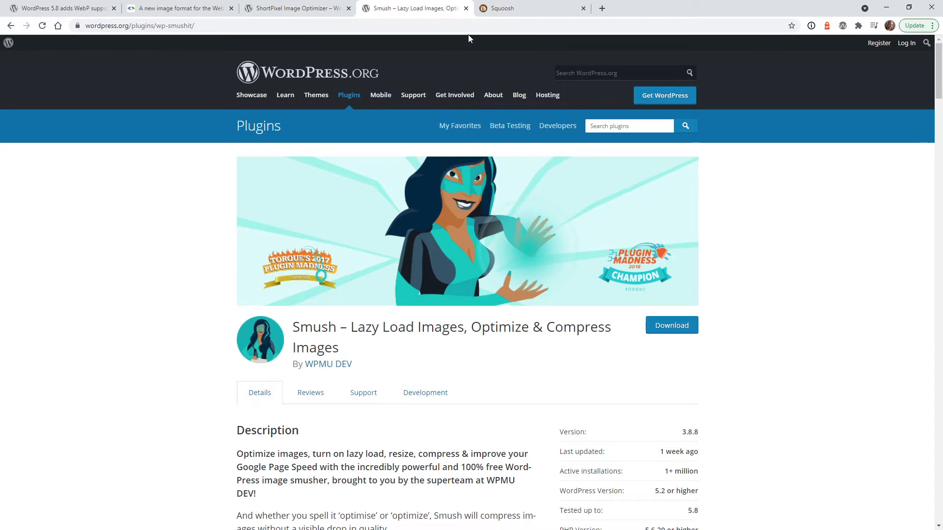
Look at the Squoosh web app, then move to the Custom Query Filter design in Photoshop
click(529, 8)
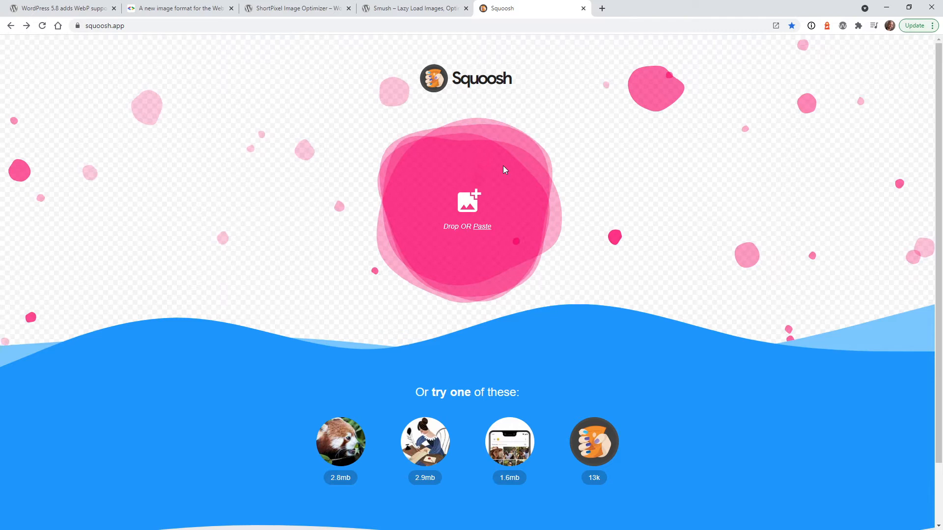
mouse_move(312, 179)
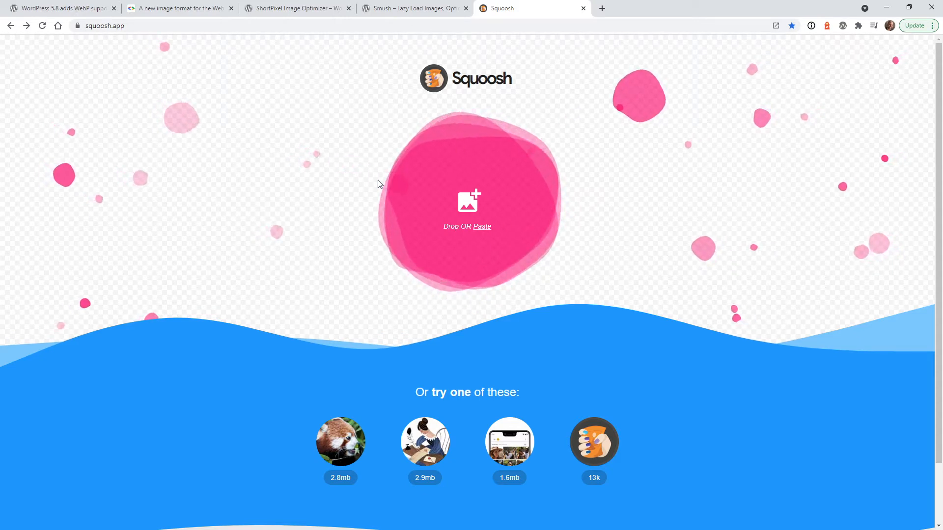
mouse_move(380, 181)
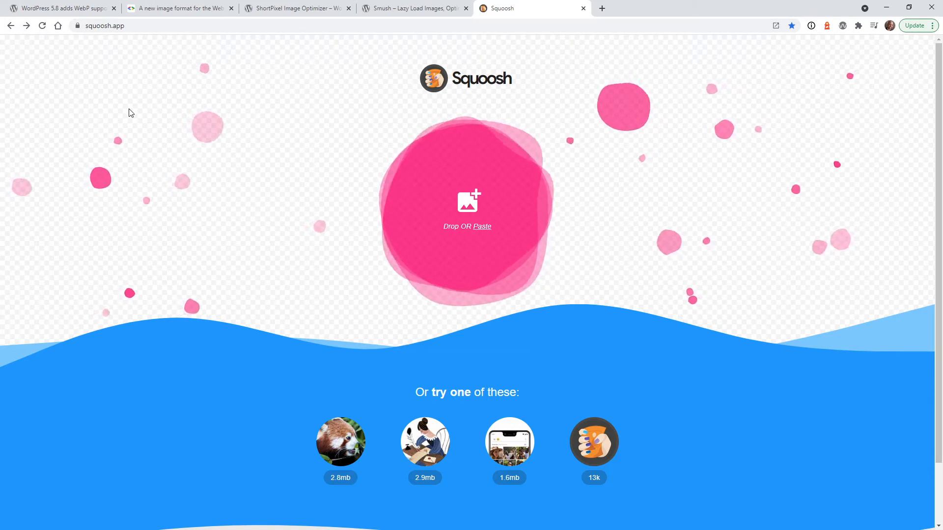
click(175, 8)
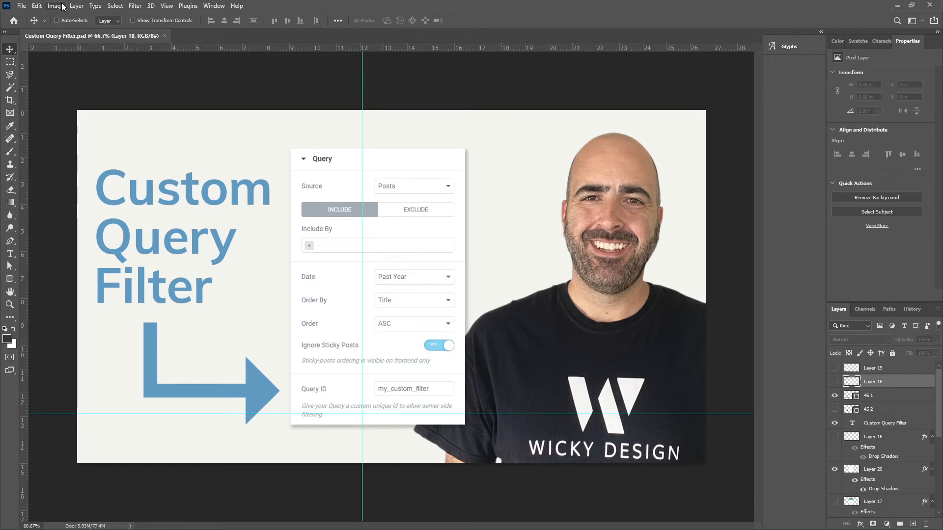
Resize the Custom Query Filter image to 760 px wide (760×428) via Image Size
click(55, 6)
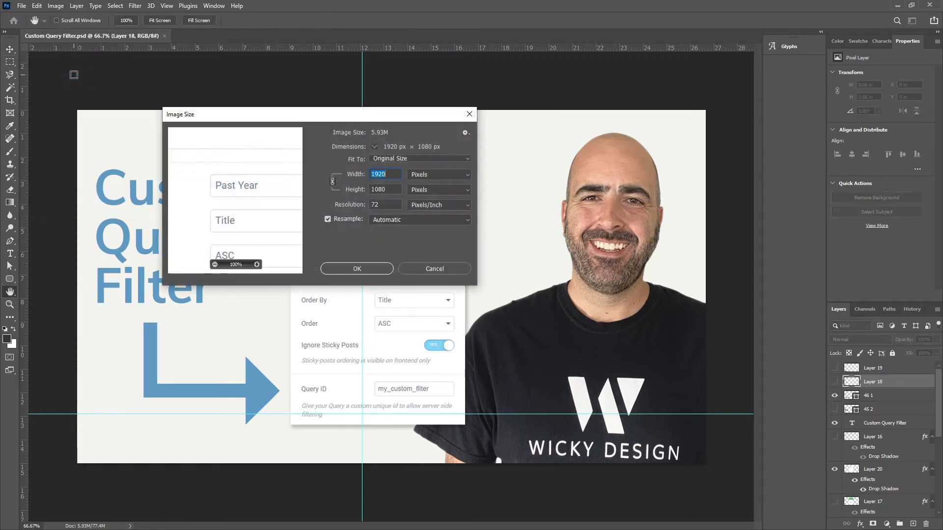
text(760)
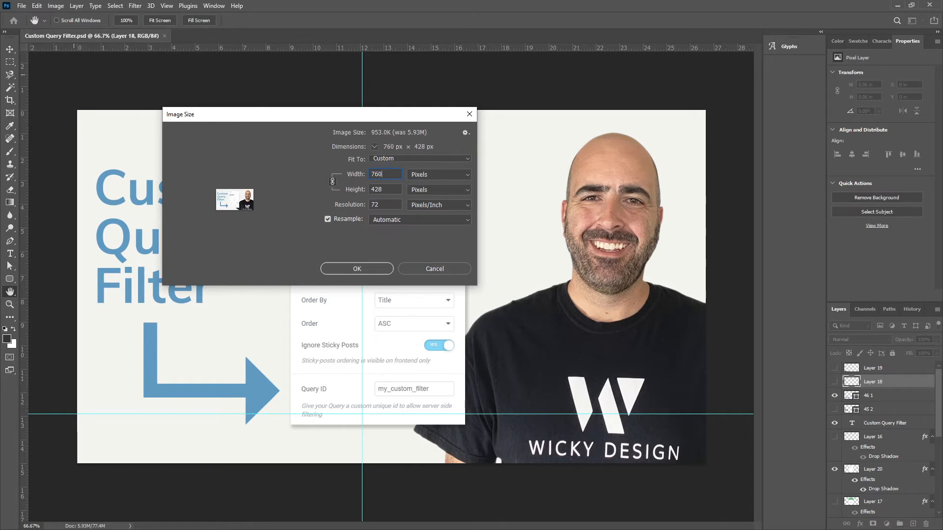
click(356, 268)
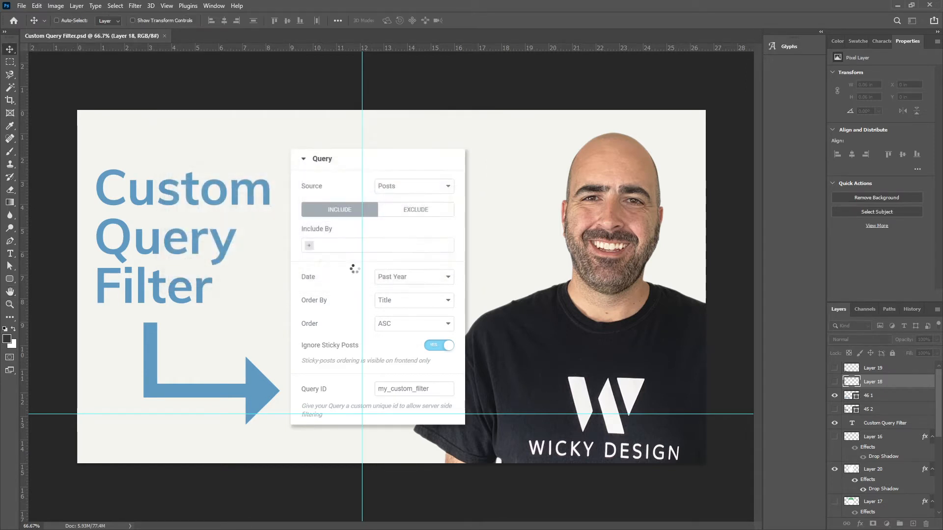
click(21, 6)
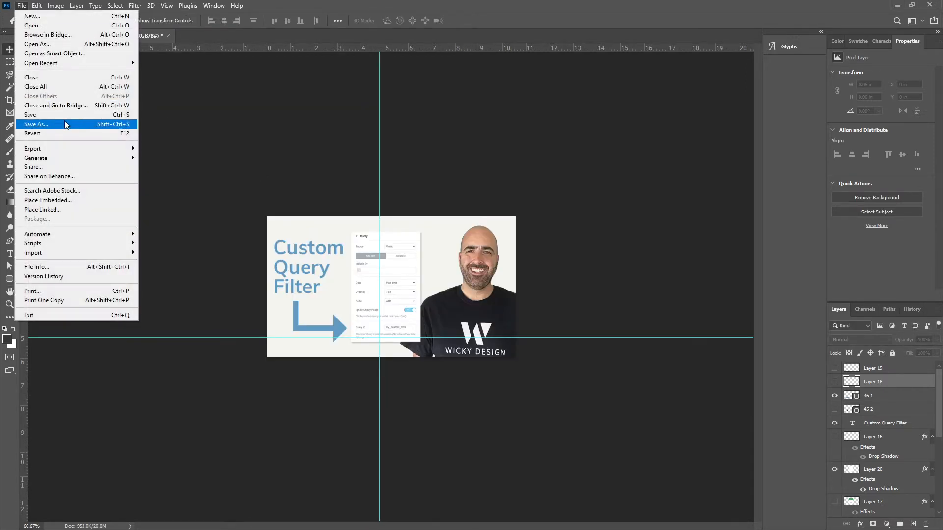
Save a JPEG copy of Custom Query Filter at maximum quality 12, Baseline Standard
click(36, 124)
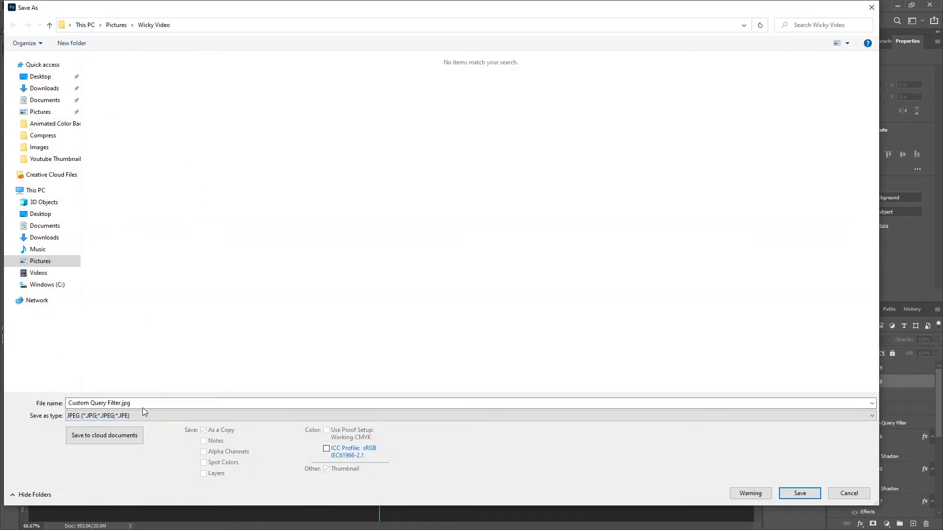
click(800, 492)
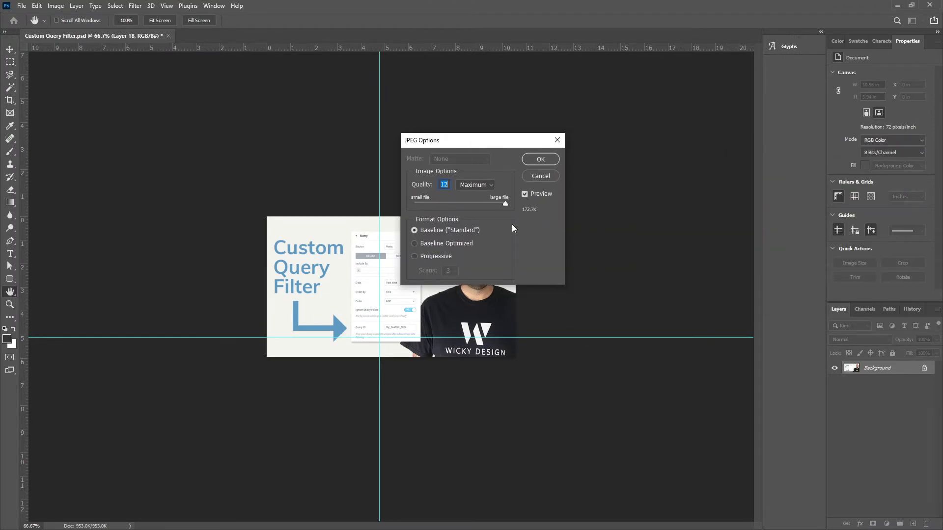
mouse_move(512, 205)
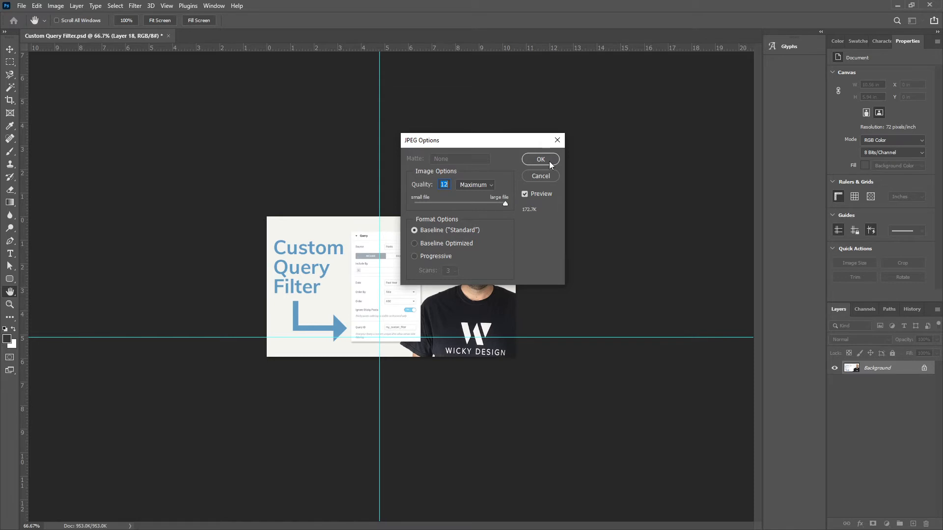
drag(505, 204, 451, 204)
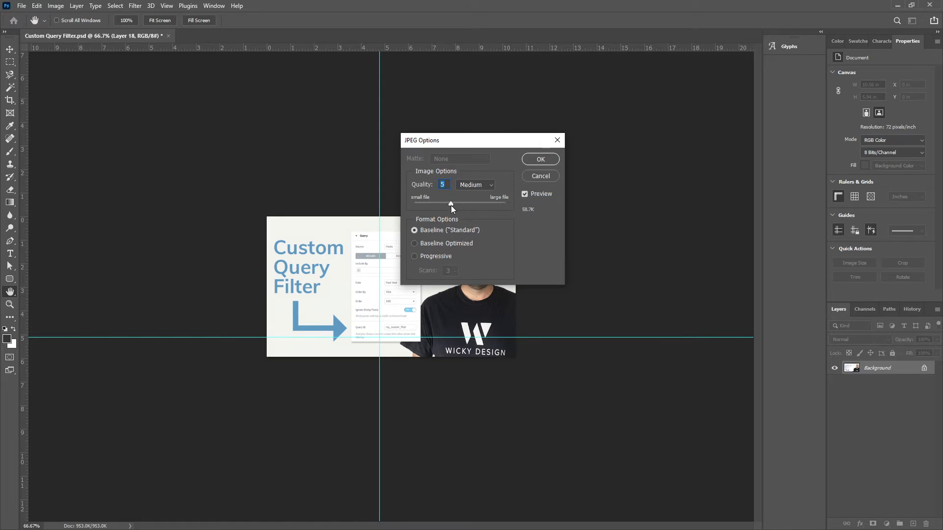
drag(452, 204, 504, 204)
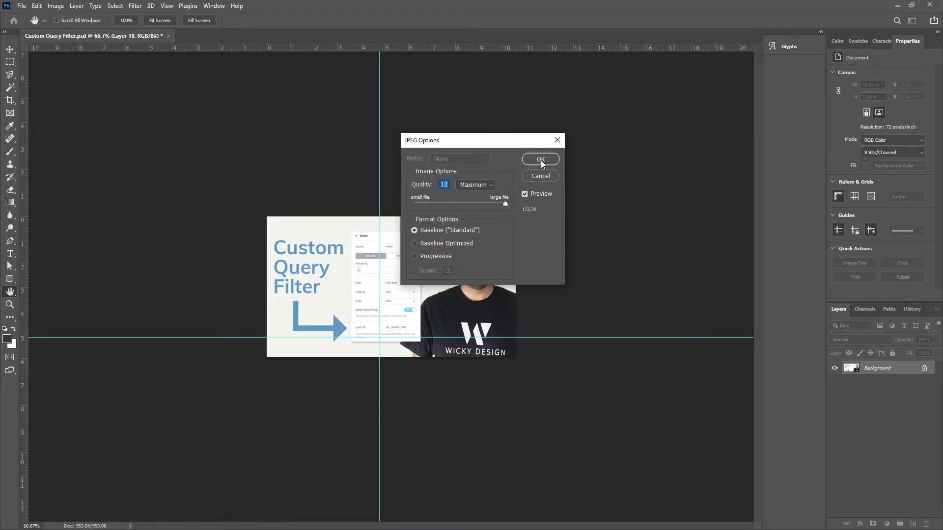
mouse_move(527, 216)
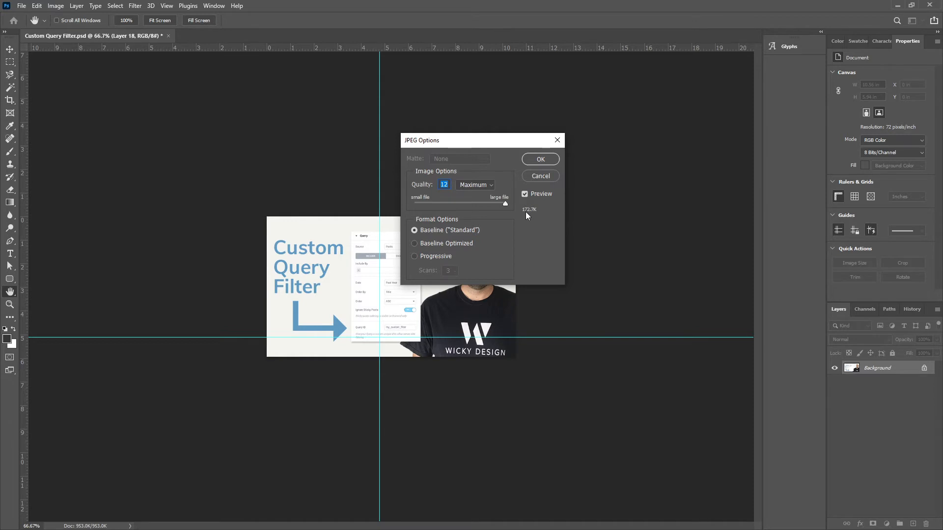
mouse_move(551, 165)
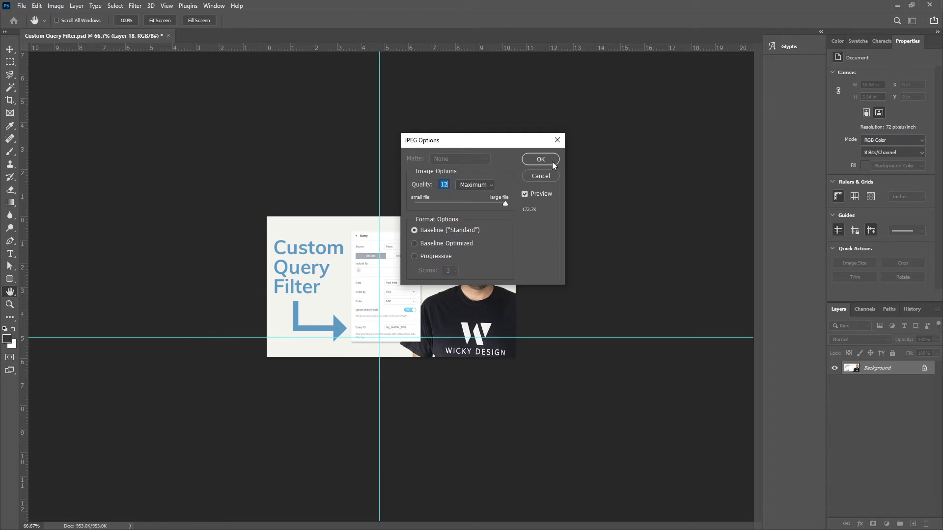
click(539, 159)
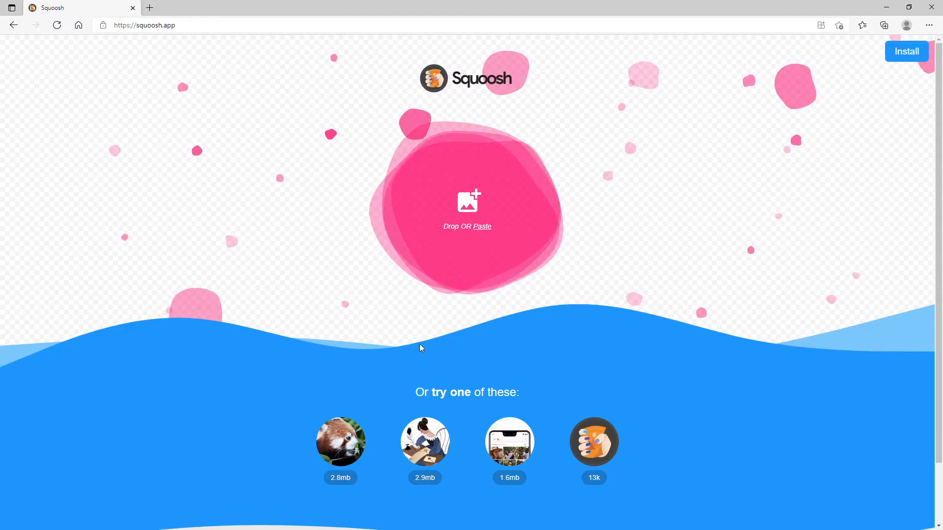
mouse_move(271, 93)
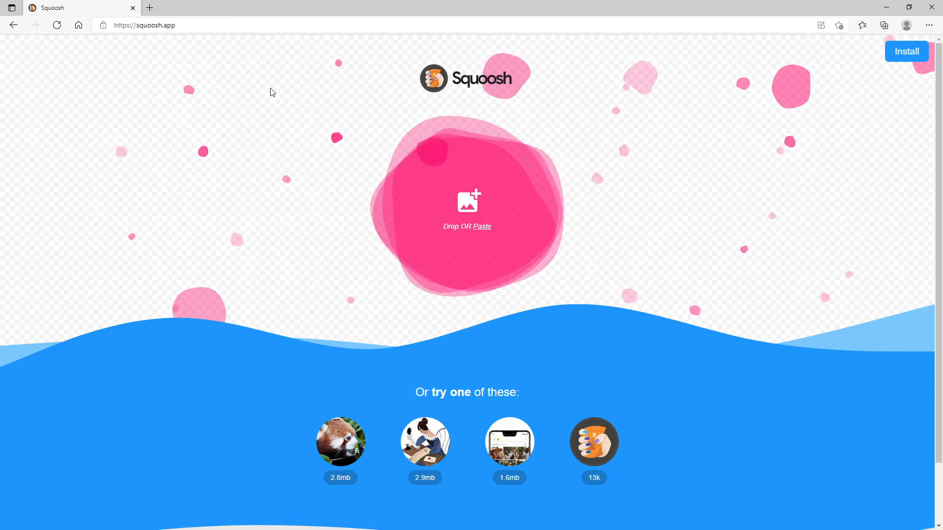
mouse_move(738, 211)
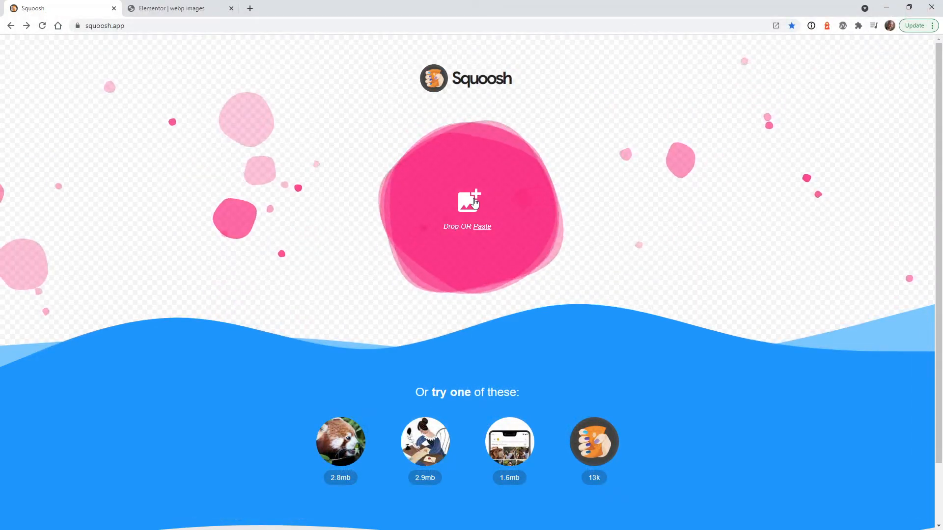
Load Custom Query Filter.jpg into Squoosh for compression
click(467, 201)
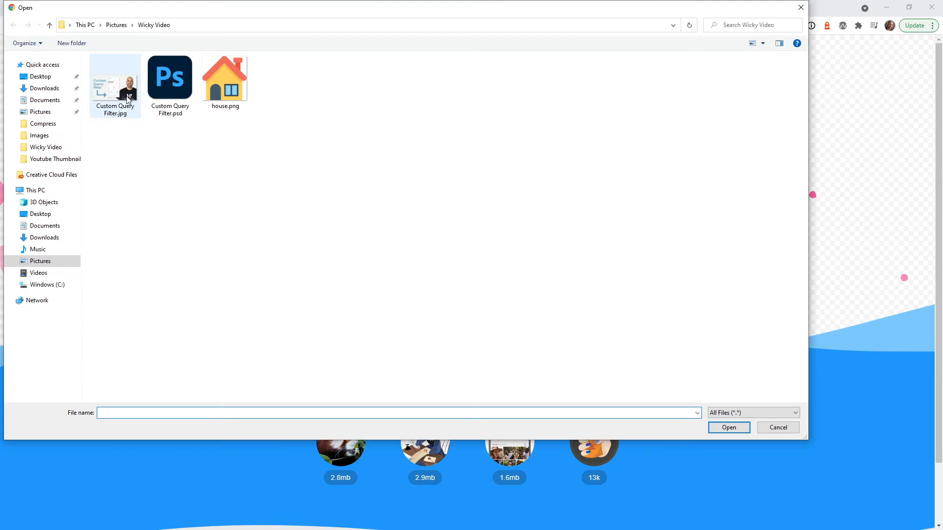
click(115, 83)
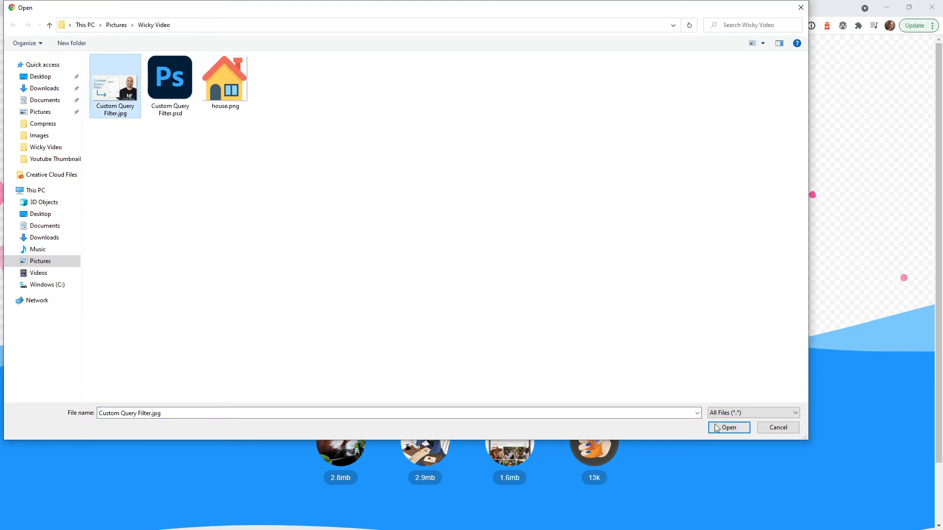
click(728, 427)
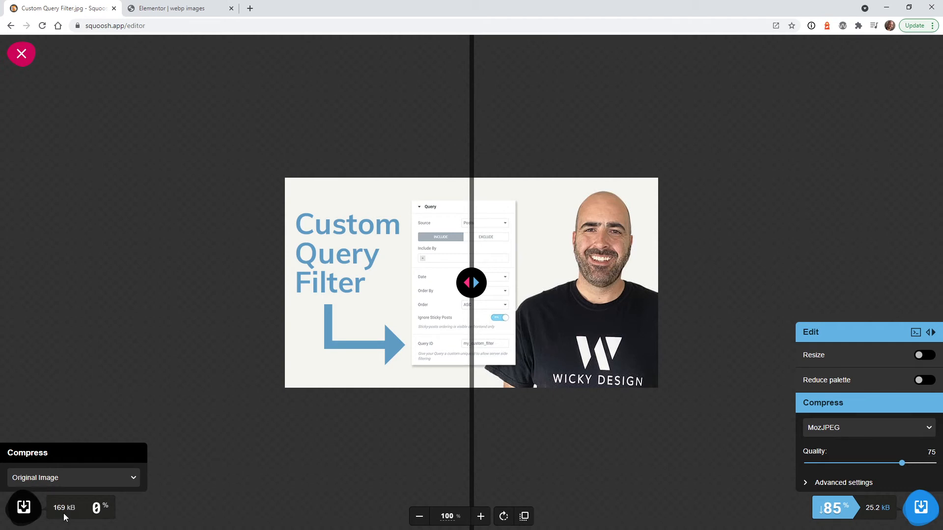
mouse_move(65, 518)
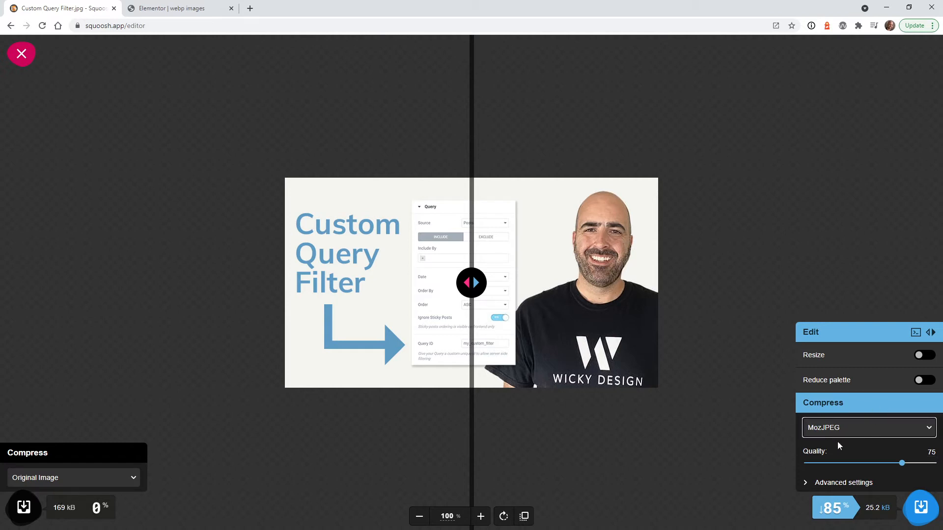
Set the output format to WebP, shrinking 169 kB to 17.3 kB
click(867, 427)
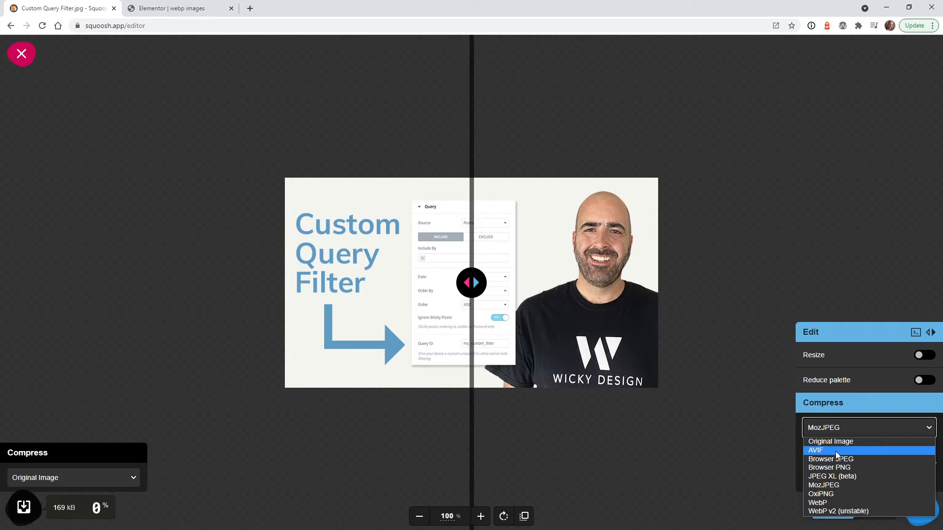
mouse_move(830, 503)
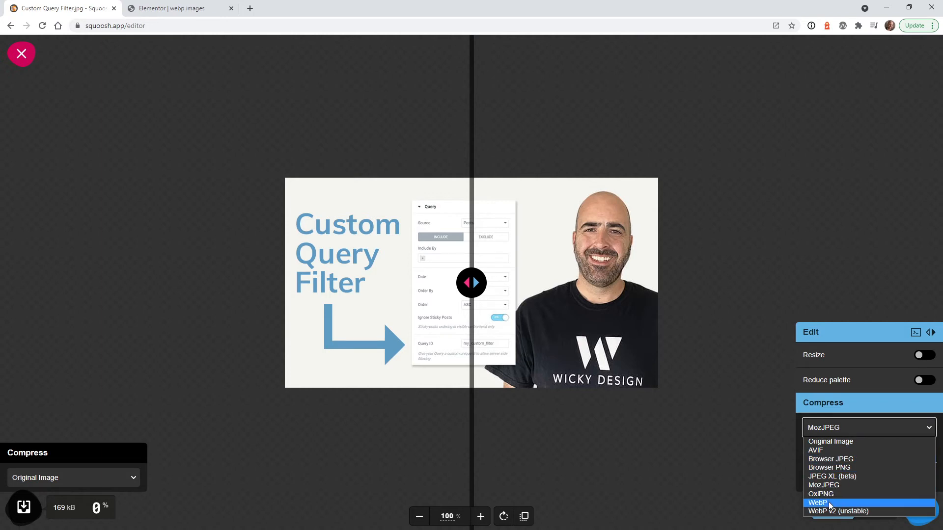
click(816, 502)
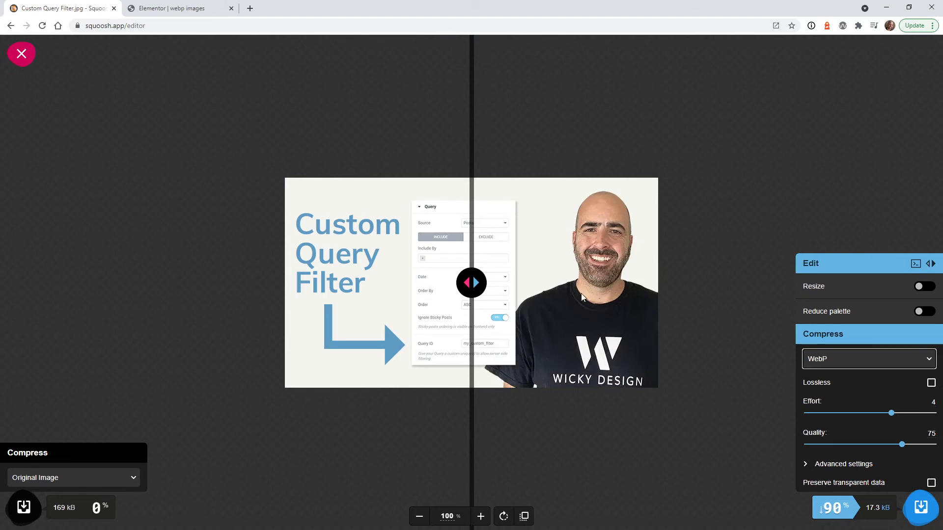
mouse_move(548, 303)
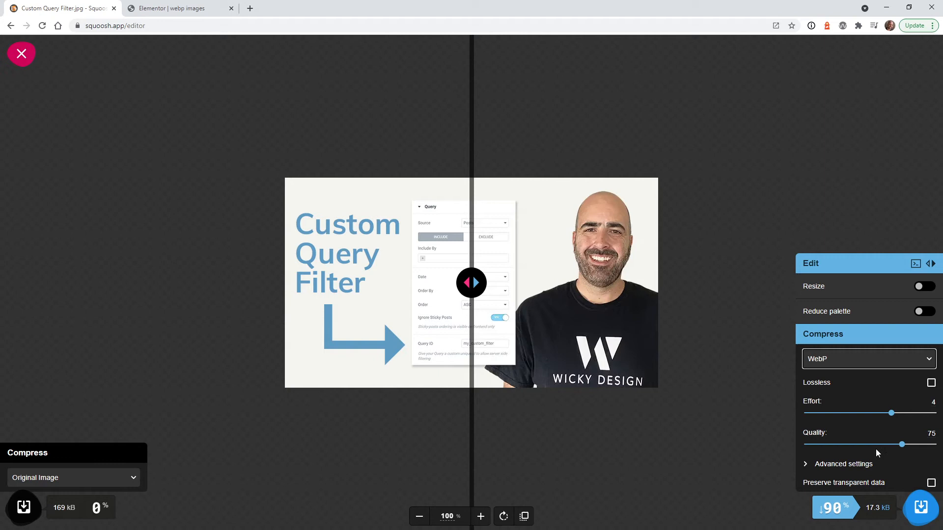
mouse_move(606, 317)
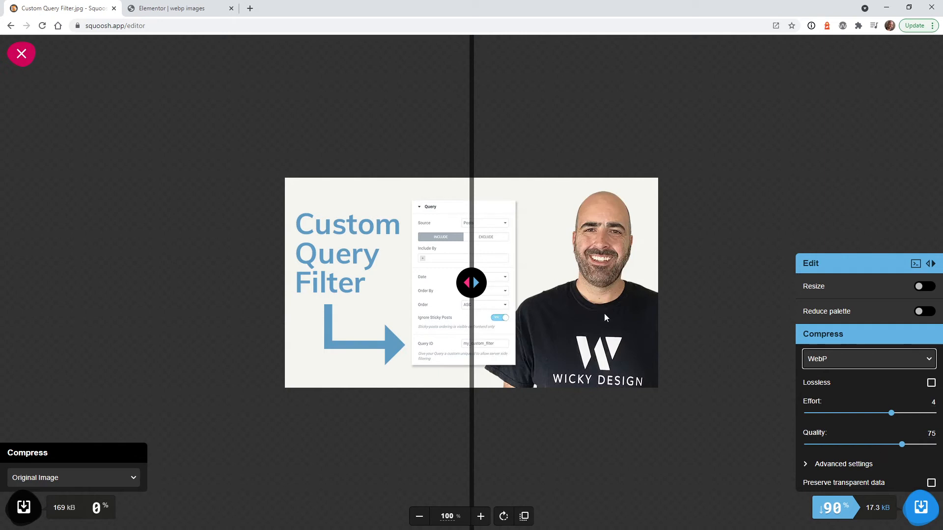
mouse_move(444, 502)
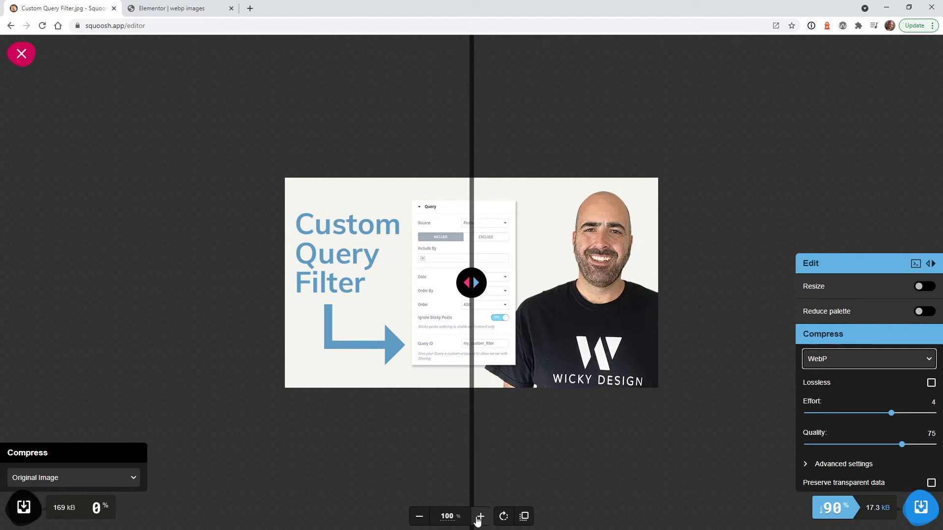
At 125% zoom, drop WebP quality to 16.5 and inspect the artefacts in the split view
click(479, 516)
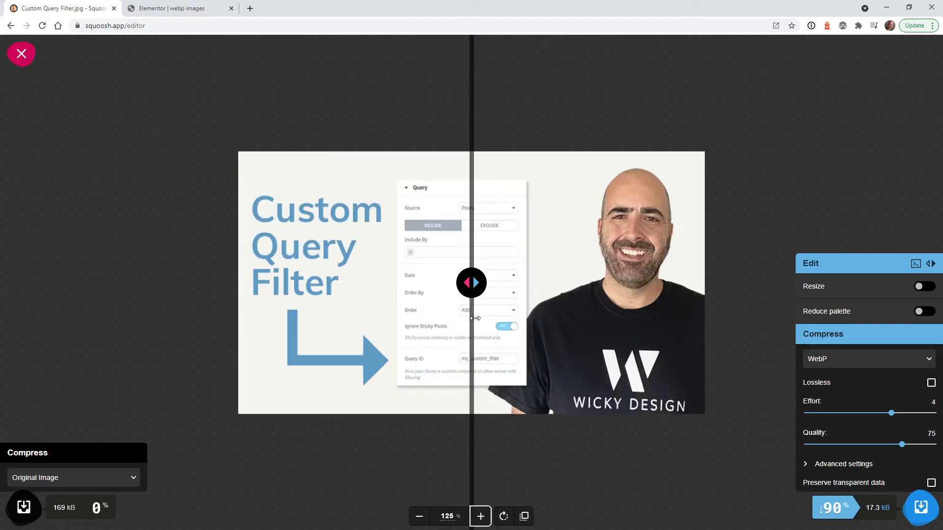
drag(470, 283, 436, 283)
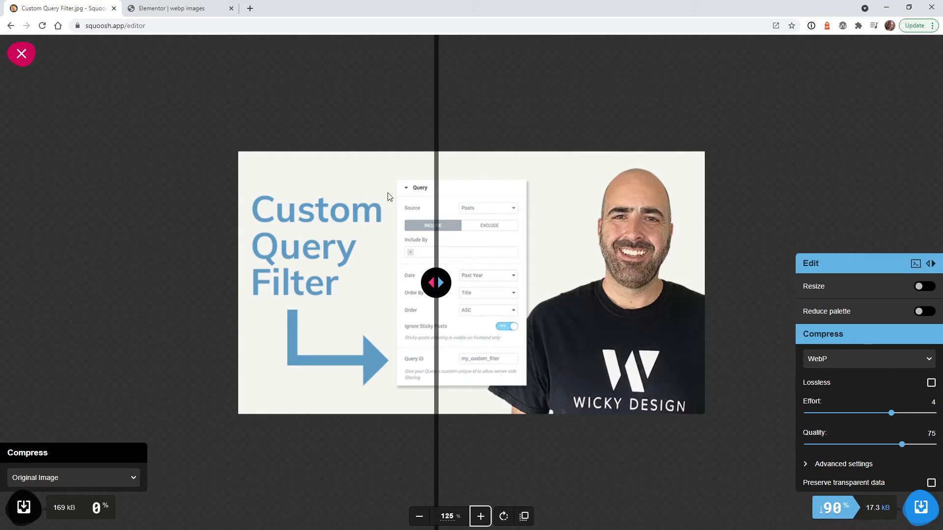
mouse_move(115, 462)
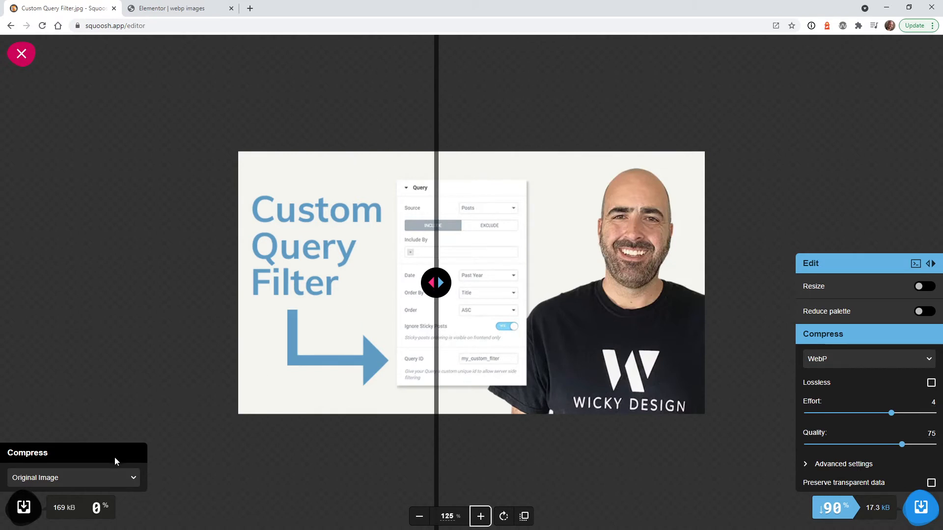
mouse_move(460, 288)
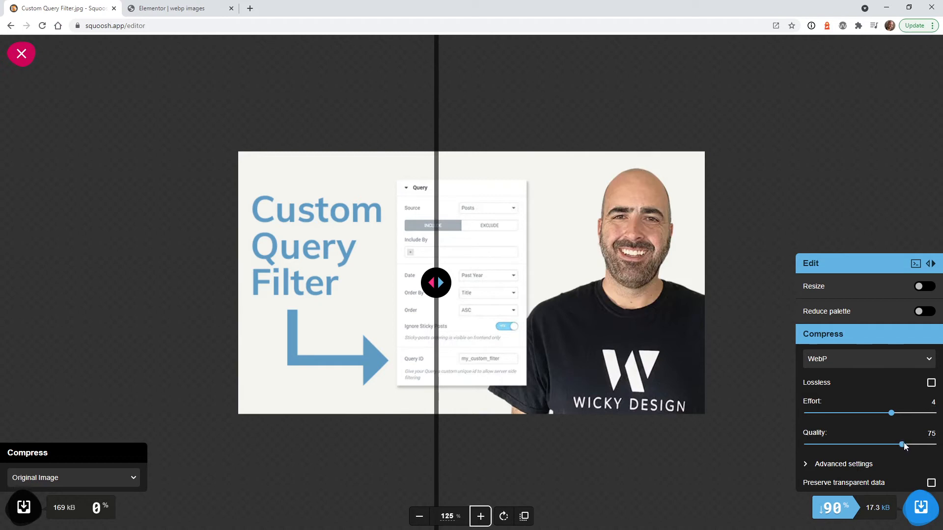
drag(902, 444, 891, 444)
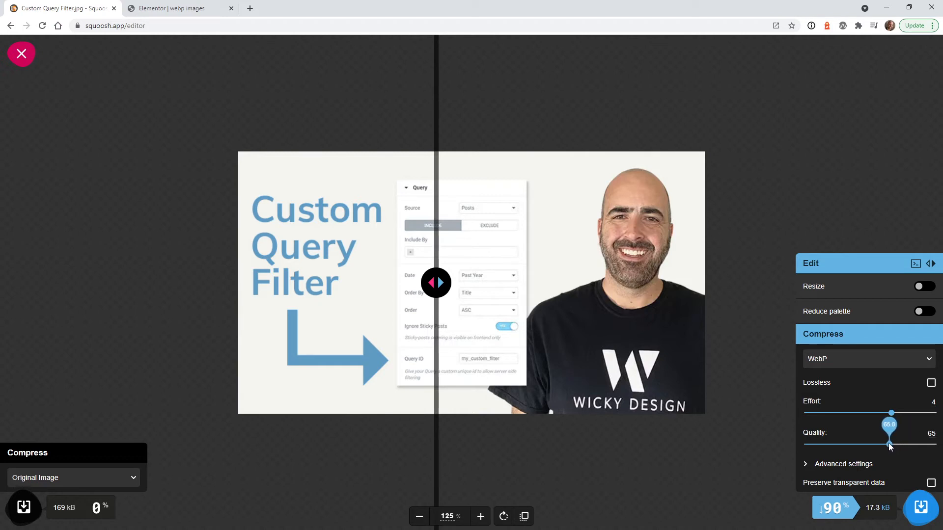
drag(891, 444, 827, 444)
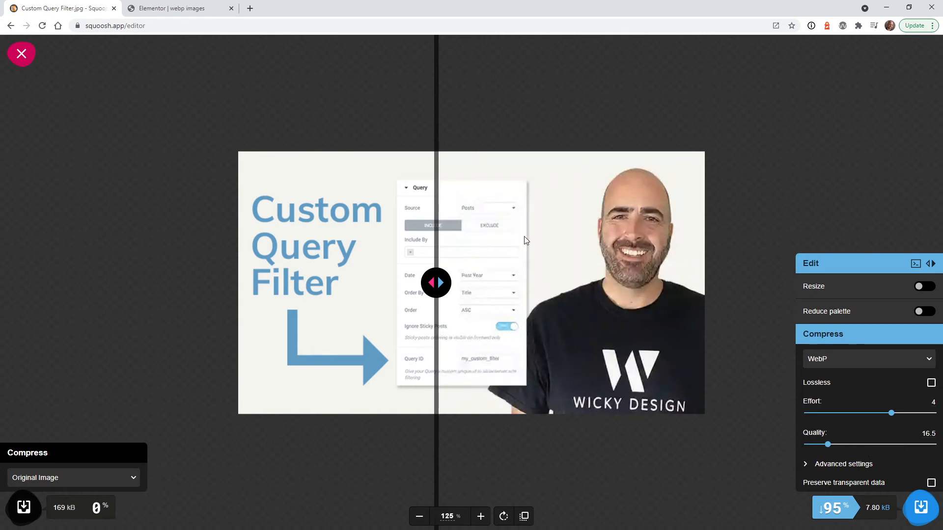
drag(436, 283, 468, 282)
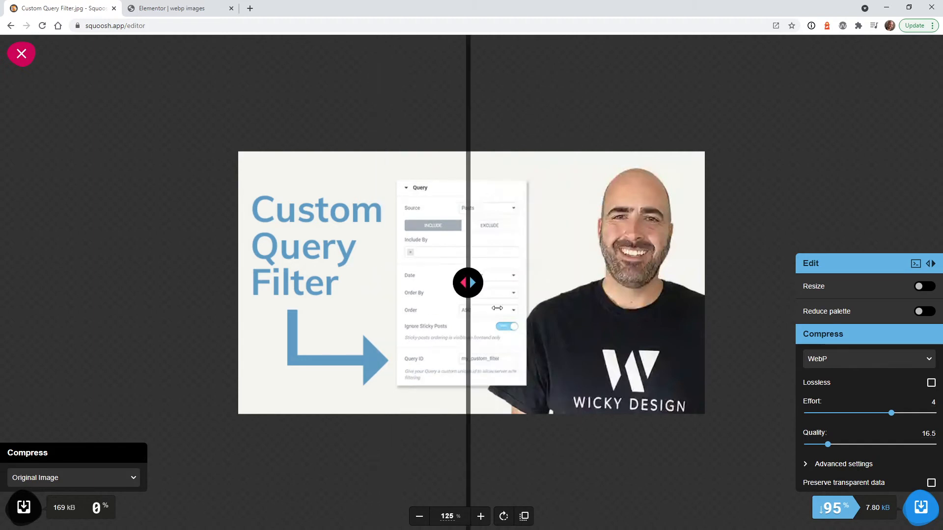
drag(468, 283, 403, 283)
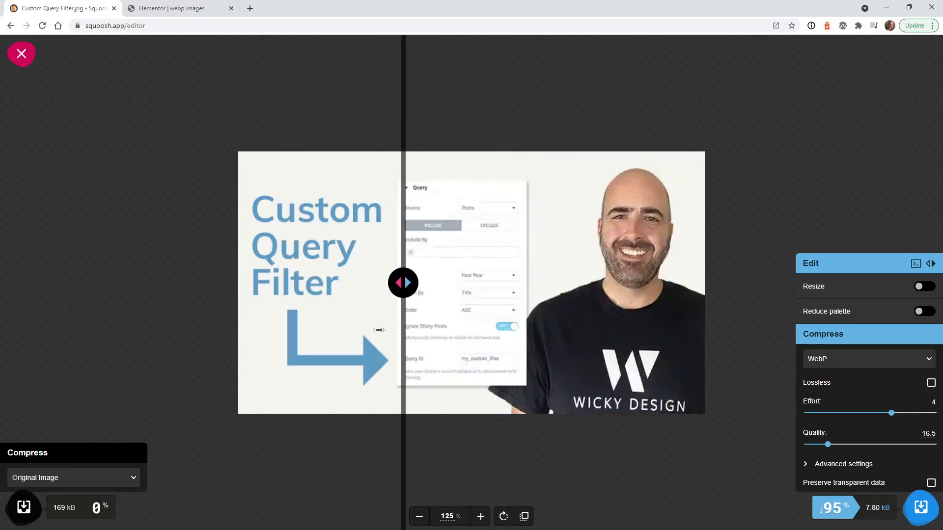
Raise the WebP quality back up to settle around 80, roughly a 20 kB file
drag(829, 444, 867, 444)
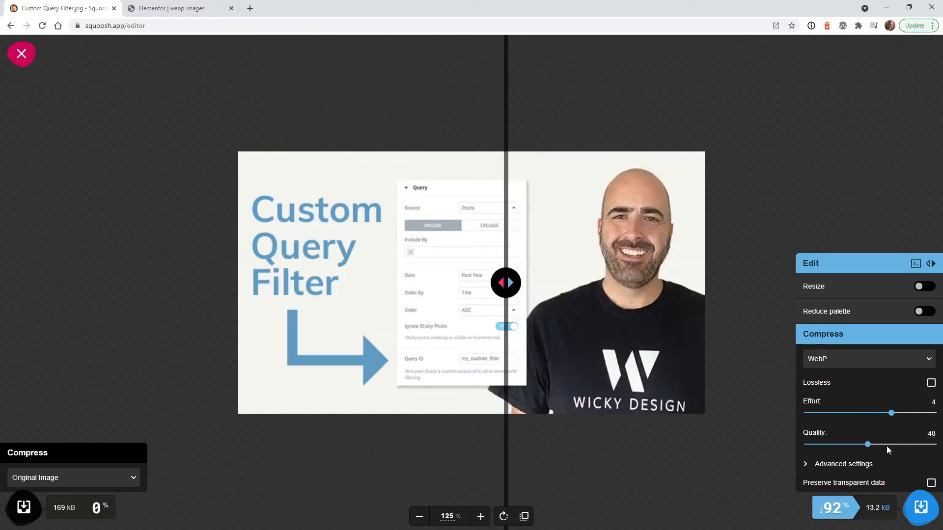
drag(867, 444, 904, 444)
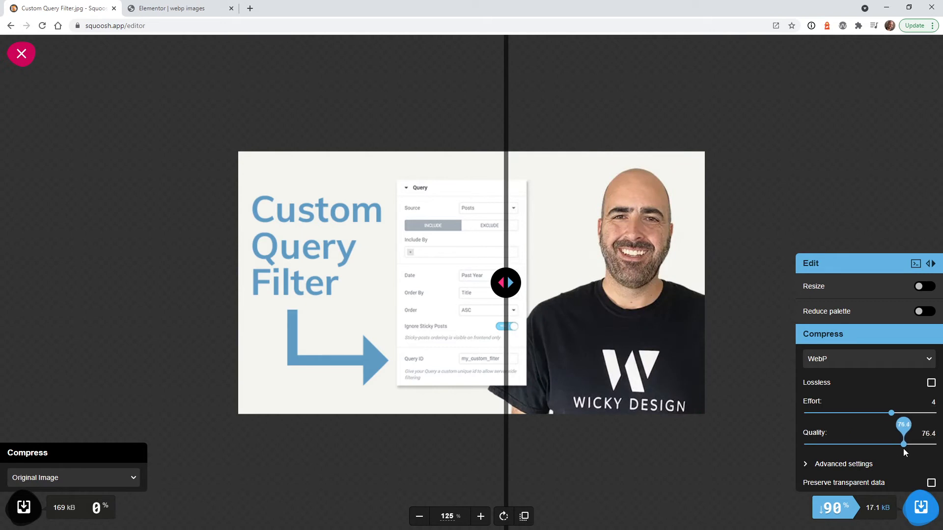
drag(890, 444, 907, 444)
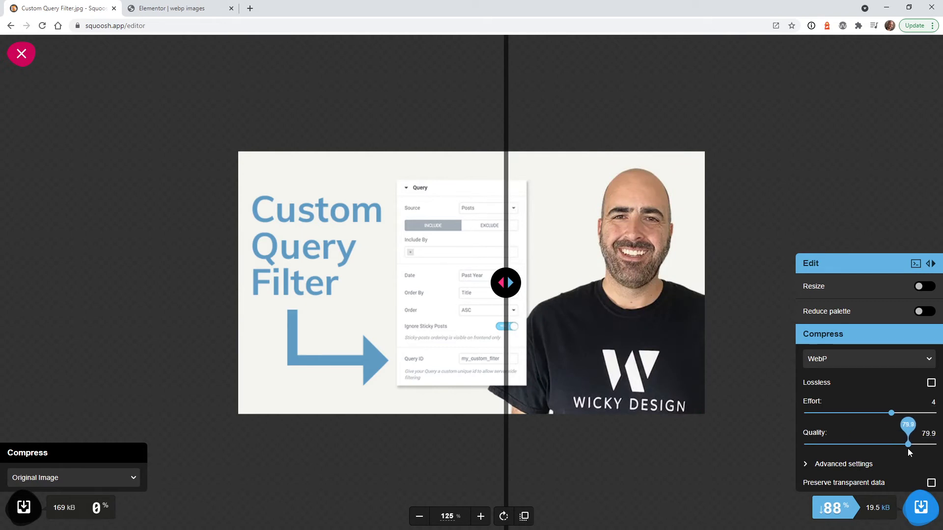
drag(907, 444, 909, 444)
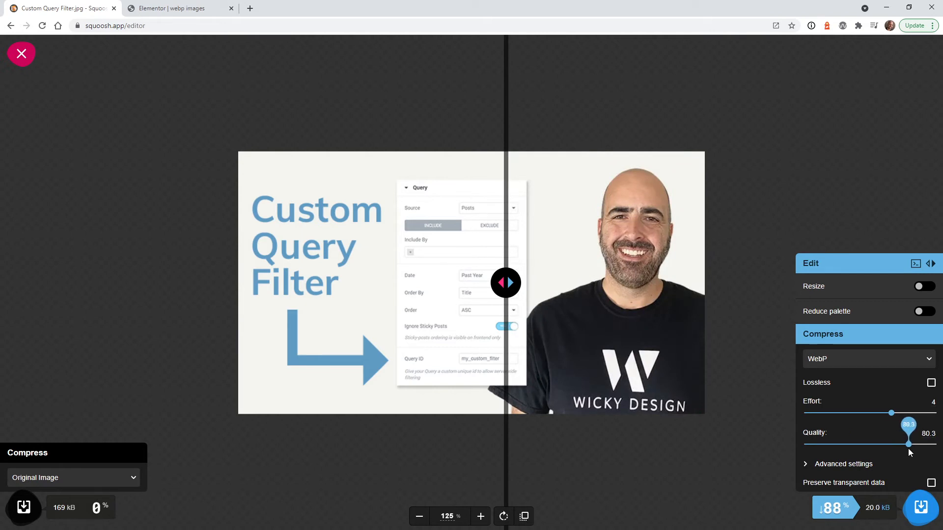
drag(892, 444, 891, 444)
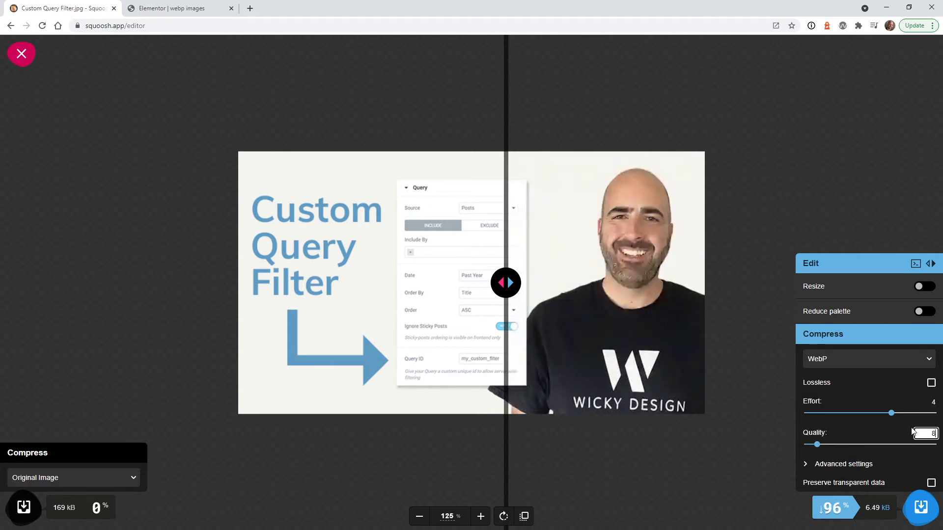
With quality at 80 (20.5 kB), compare original and compressed across the logo and title text
drag(816, 444, 906, 444)
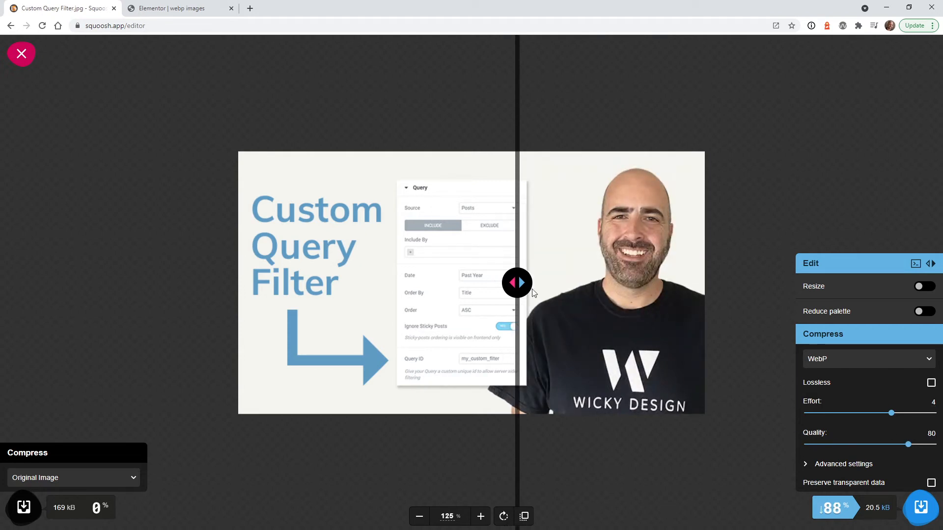
drag(518, 283, 459, 283)
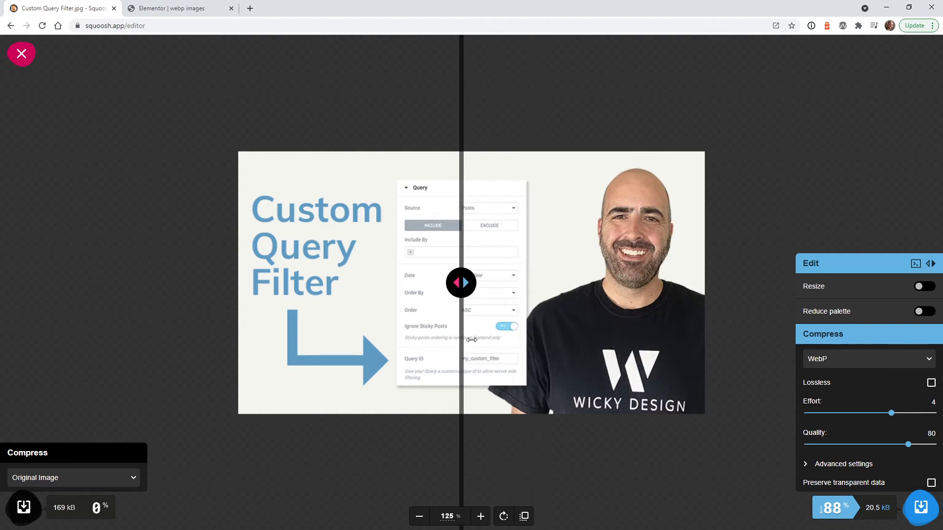
drag(460, 283, 263, 283)
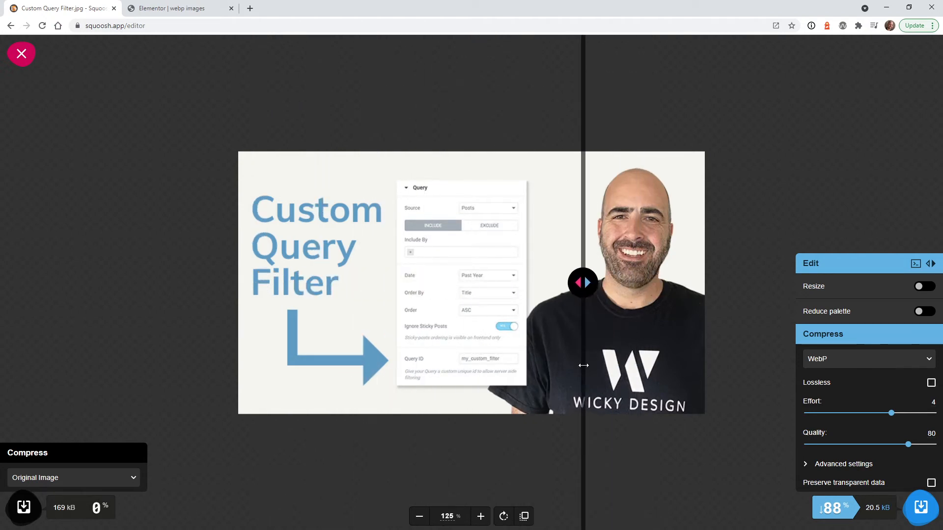
drag(582, 283, 552, 283)
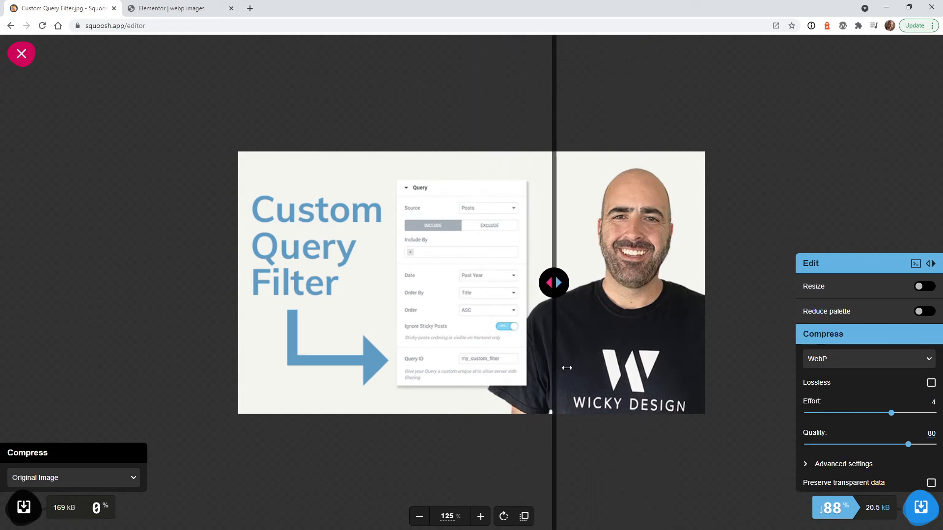
drag(553, 283, 412, 283)
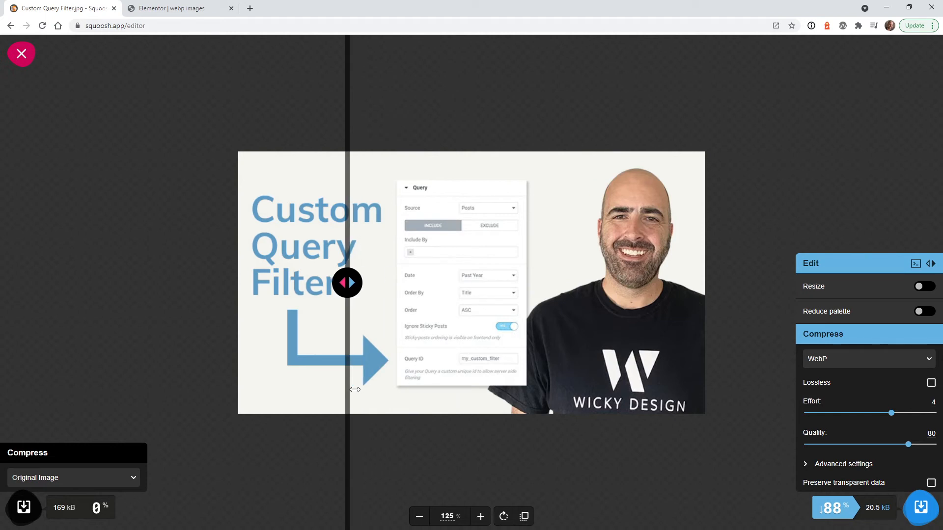
drag(347, 282, 444, 283)
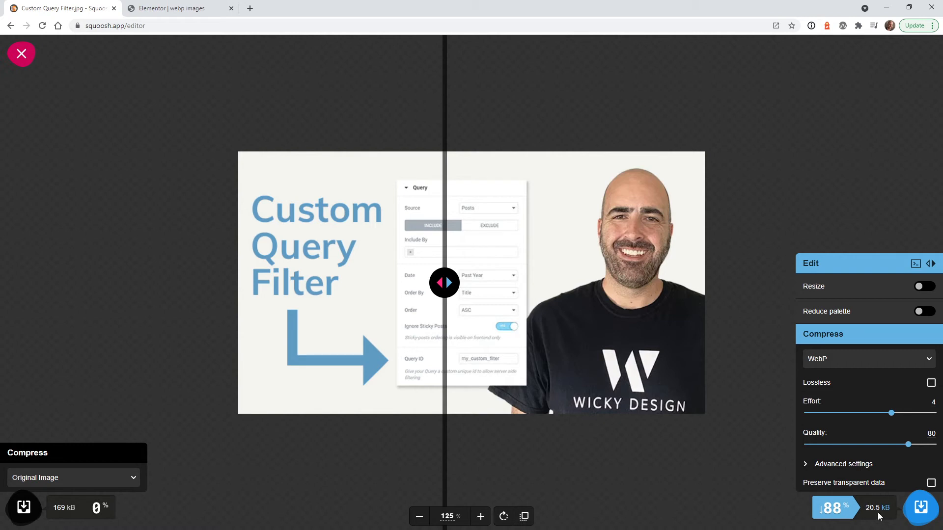
Download the compressed 20.5 kB WebP version of Custom Query Filter
click(925, 507)
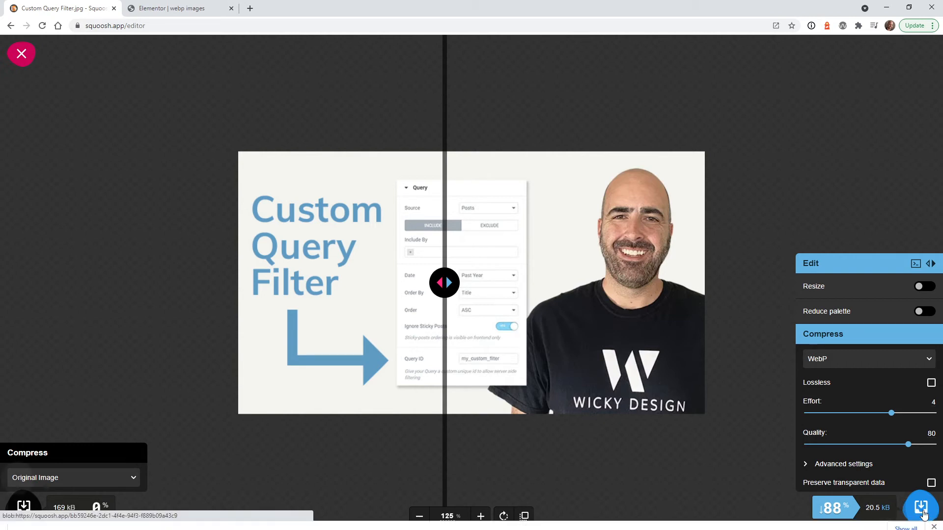
click(921, 505)
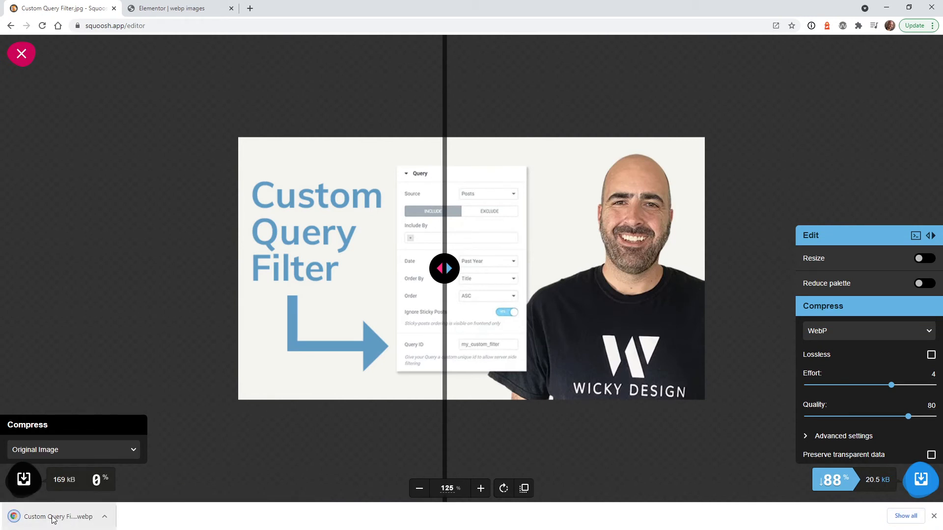
mouse_move(68, 520)
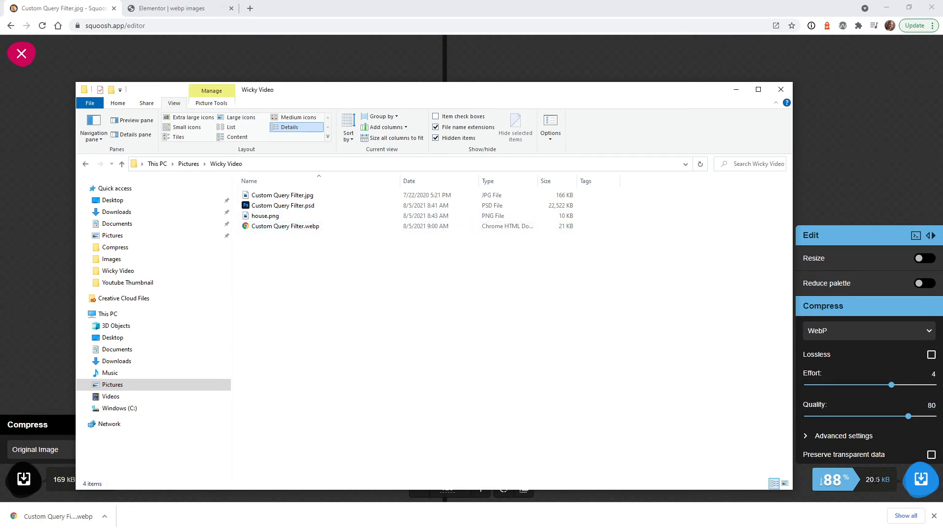
Check Custom Query Filter.webp at 21 KB against the 166 KB JPEG in the Wicky Video folder
click(286, 226)
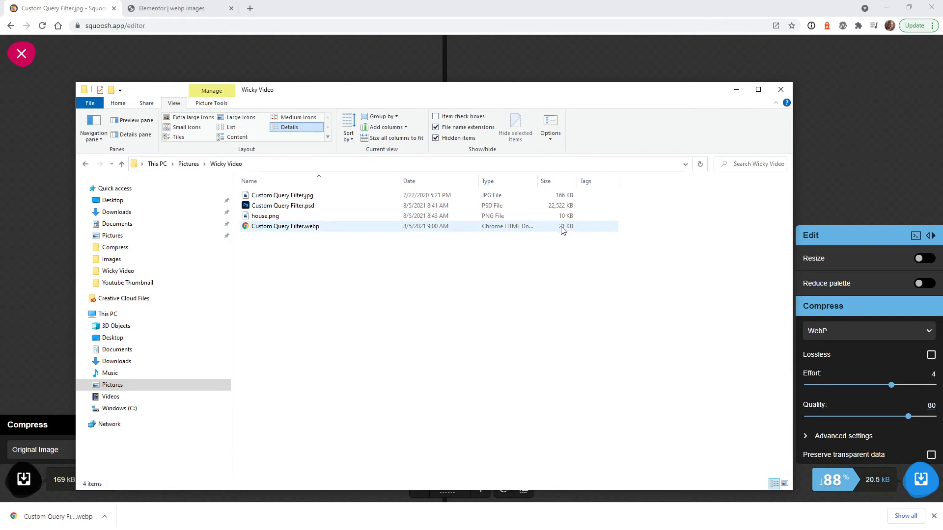
click(282, 194)
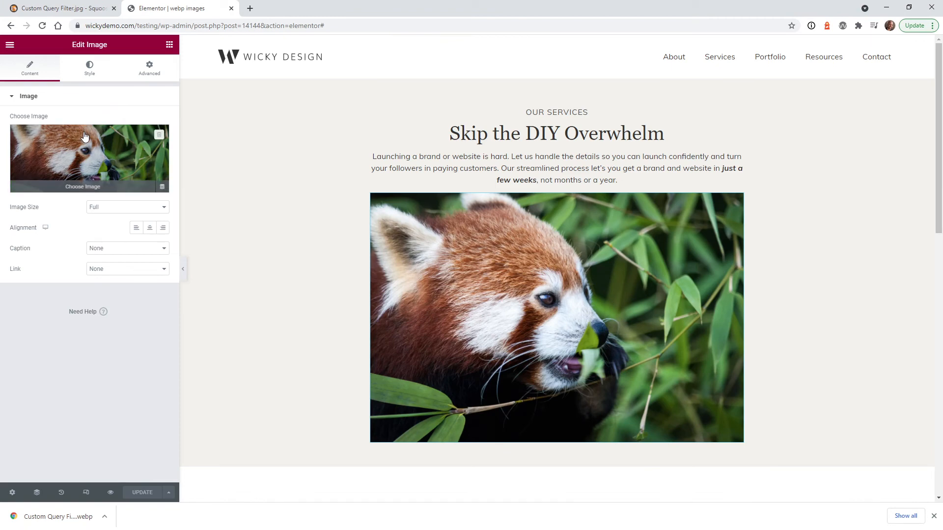
From Choose Image, go to Upload files and bring up the Select Files picker
click(89, 158)
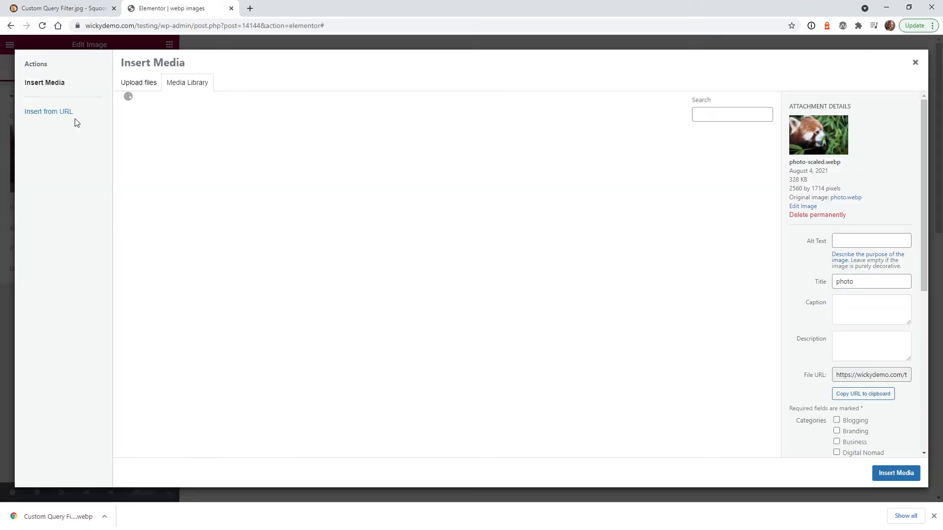
click(139, 83)
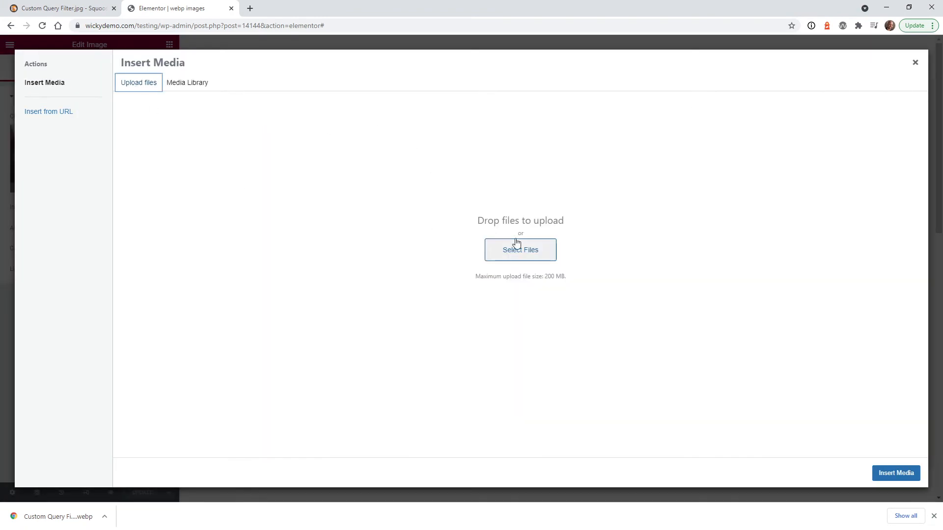
click(519, 250)
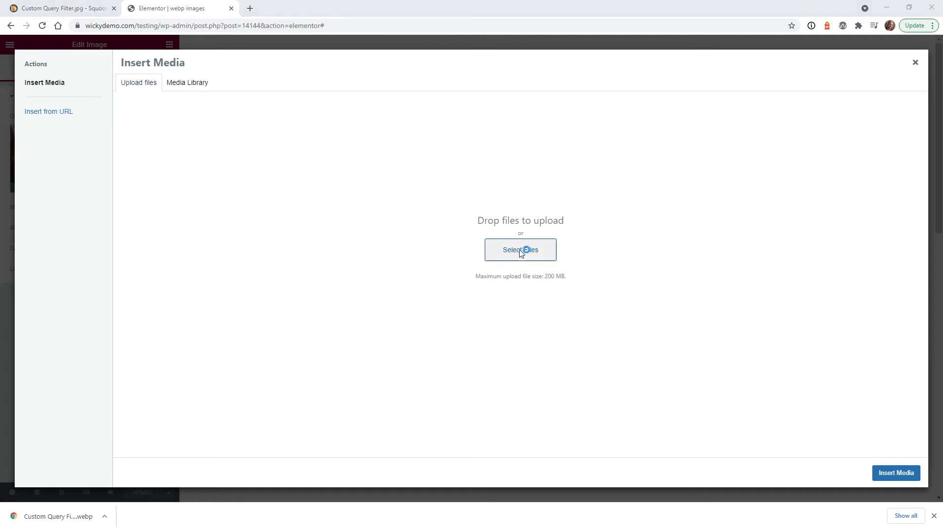
click(519, 249)
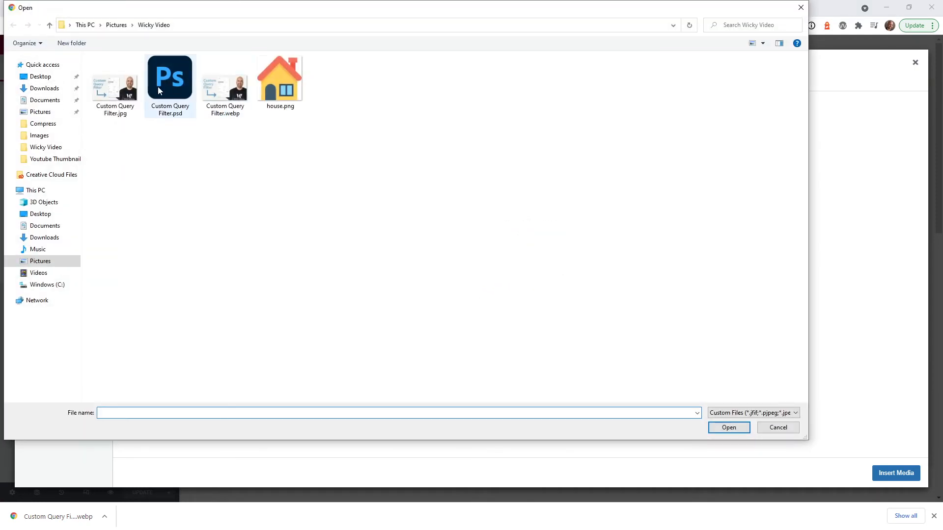
Upload Custom Query Filter.webp (20 KB, 760×428) and insert it in place of the red panda
click(225, 81)
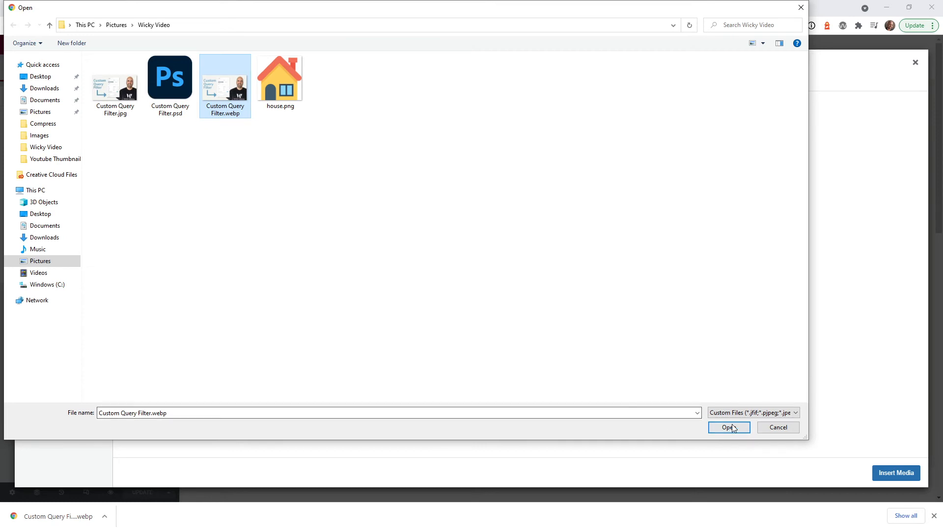
click(728, 427)
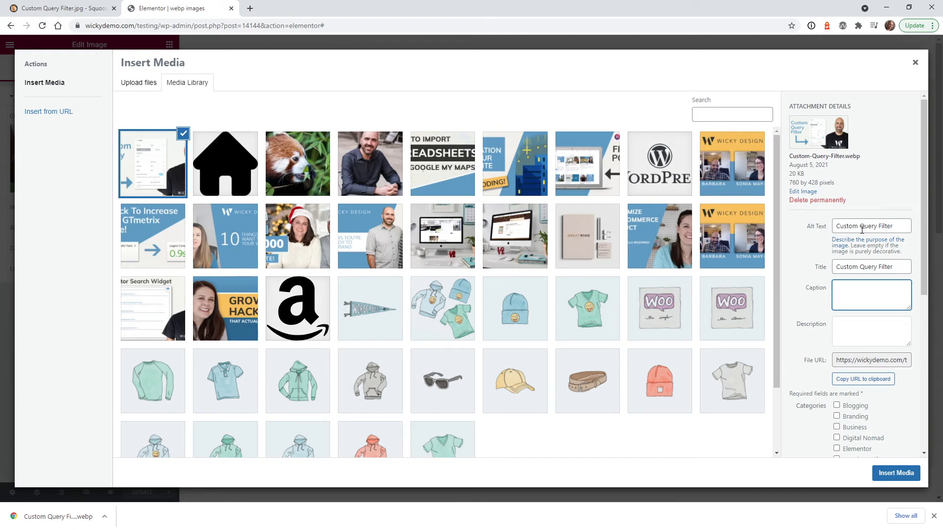
mouse_move(789, 179)
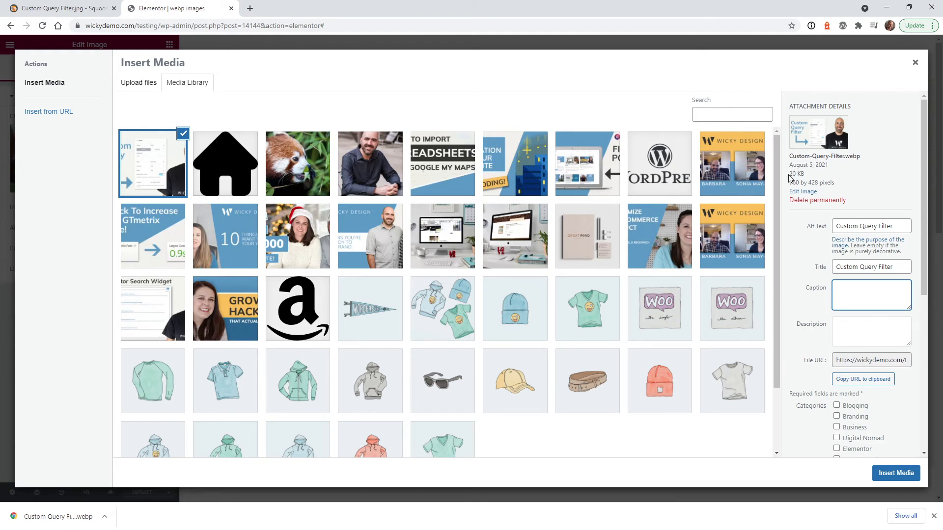
double_click(794, 174)
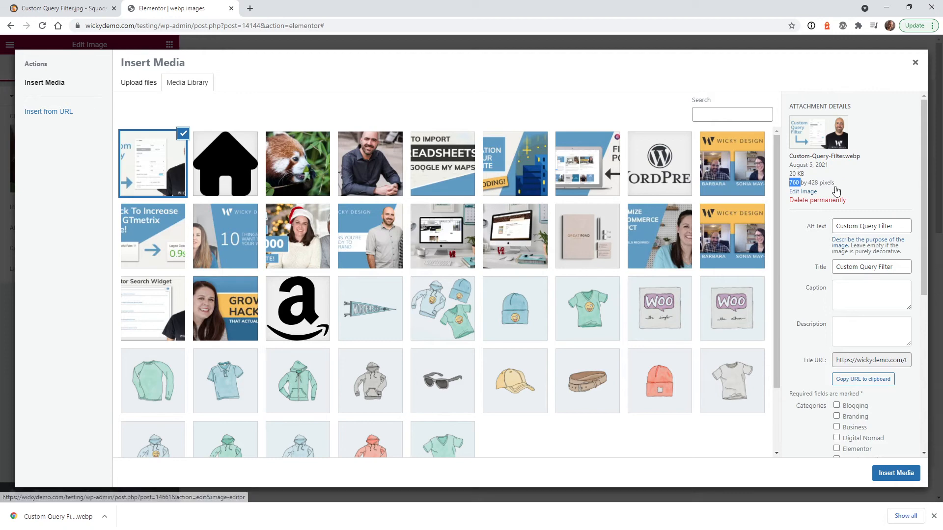
mouse_move(895, 474)
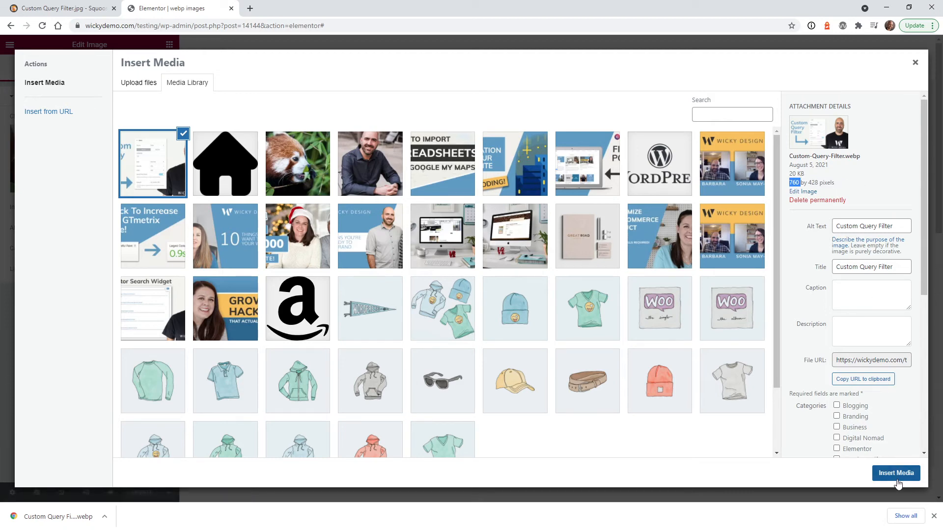
click(895, 473)
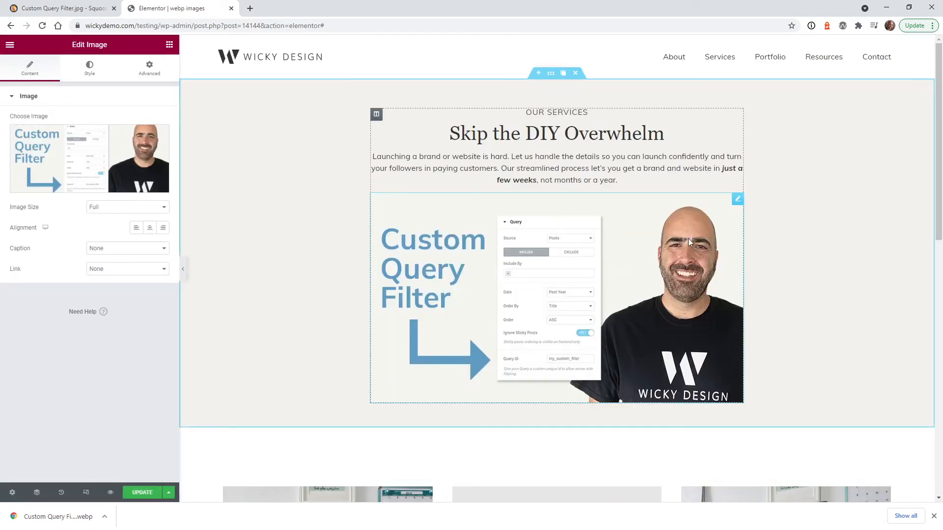
mouse_move(110, 492)
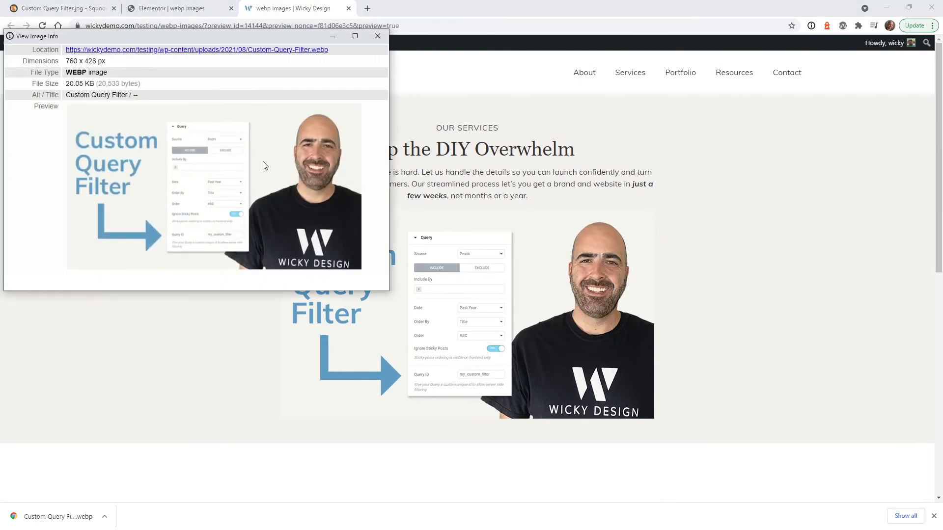
mouse_move(76, 80)
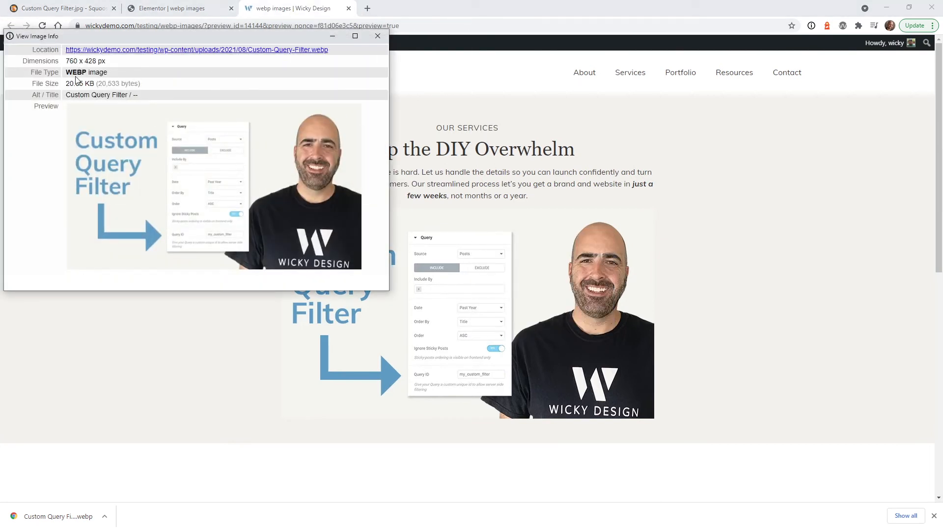
Check the image info shows a 760×428, 20.05 KB WebP, then dismiss the info window
drag(69, 82, 84, 94)
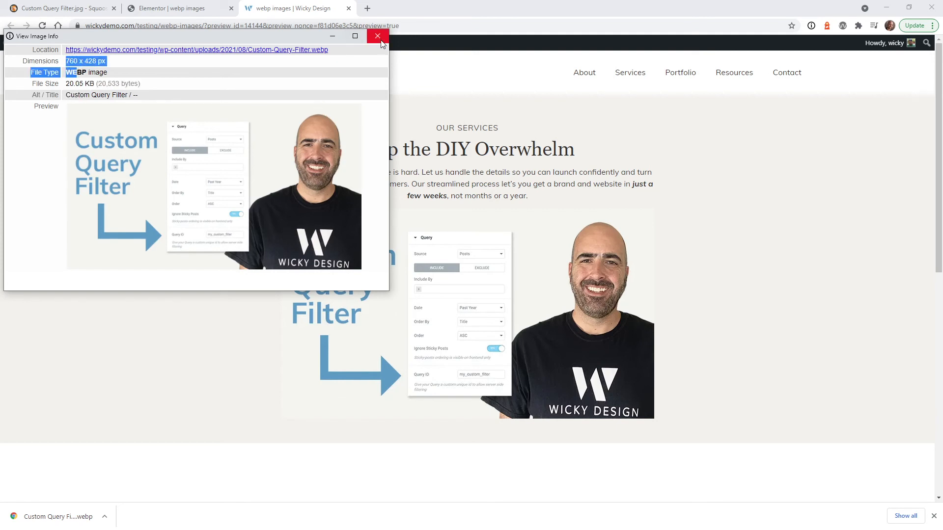
click(377, 36)
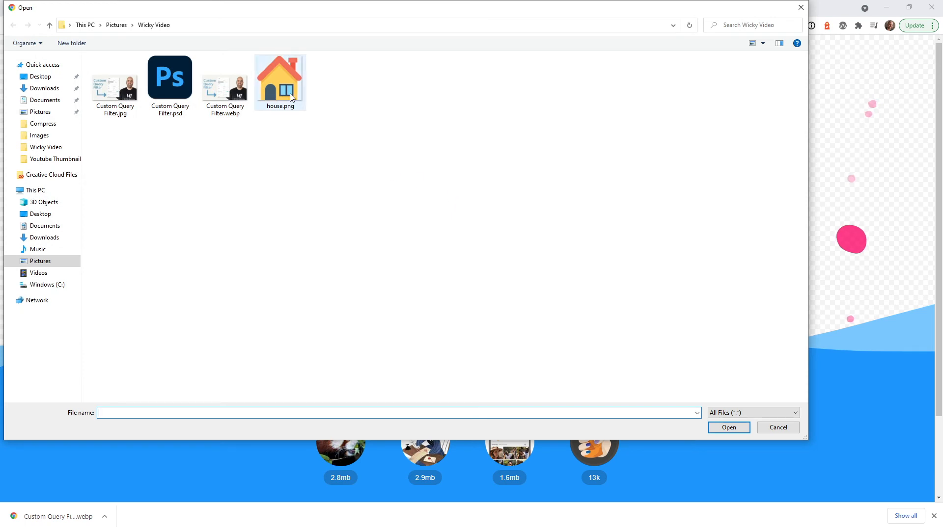
mouse_move(280, 82)
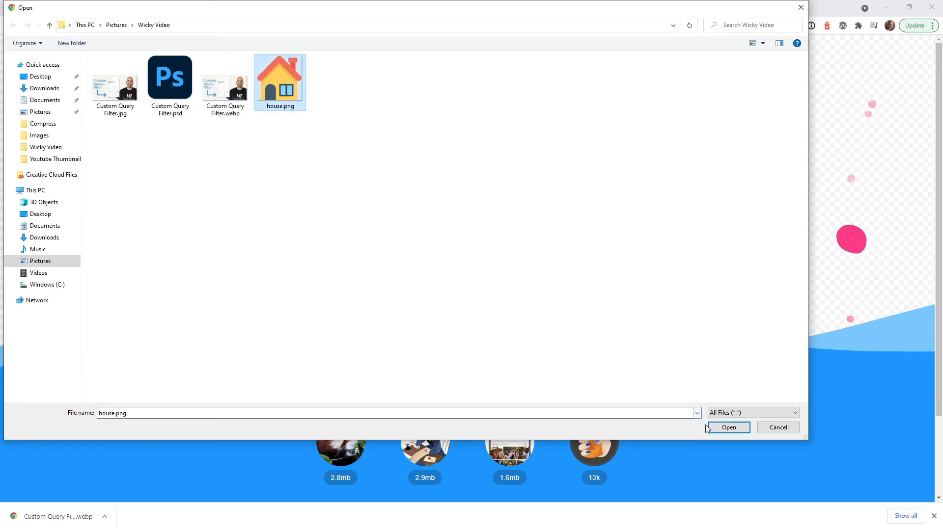
Load house.png (10.1 kB) into Squoosh and show the output format choices
click(728, 427)
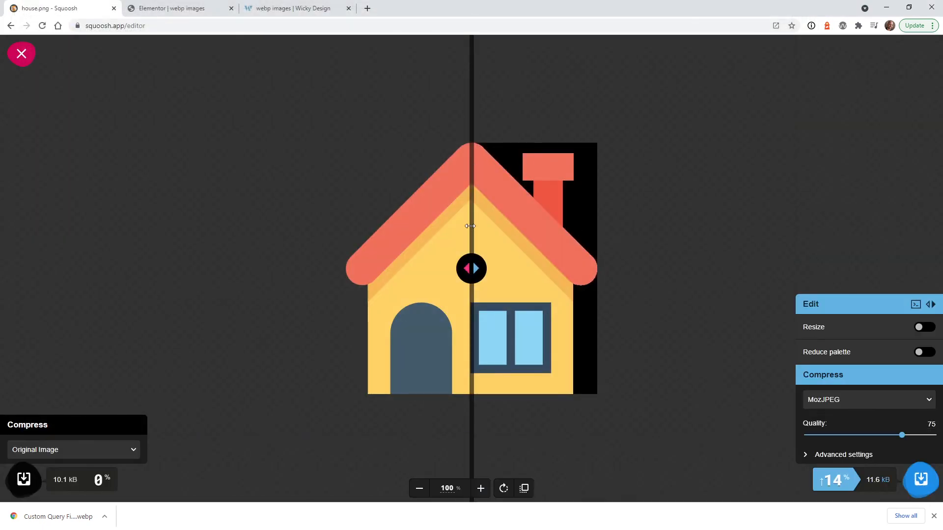
mouse_move(431, 152)
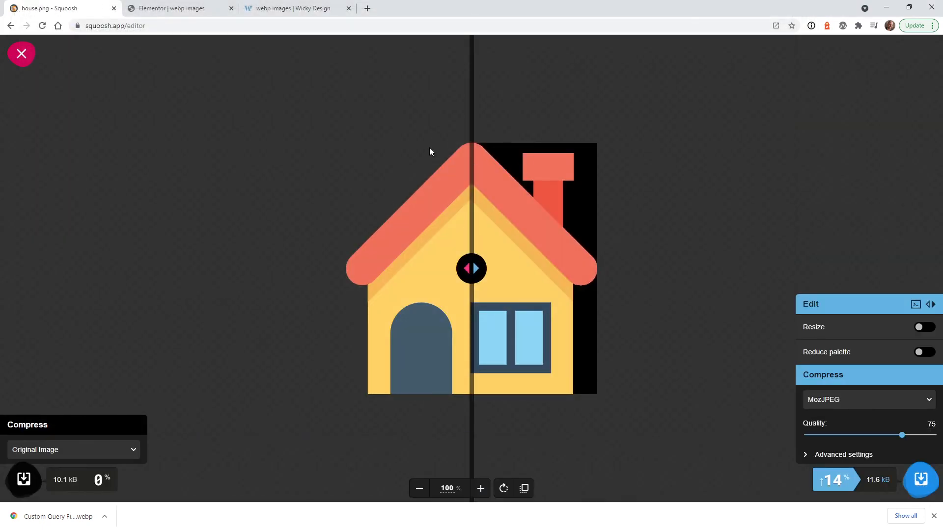
mouse_move(518, 119)
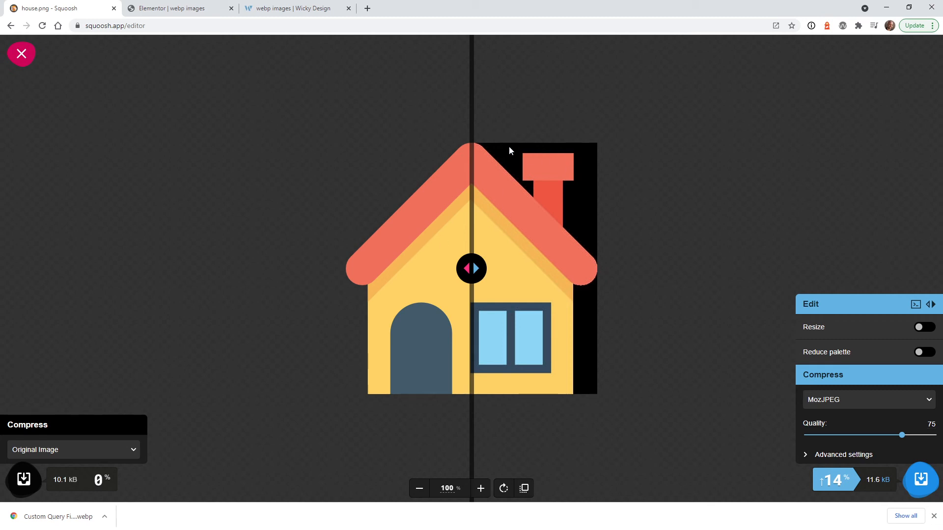
mouse_move(824, 412)
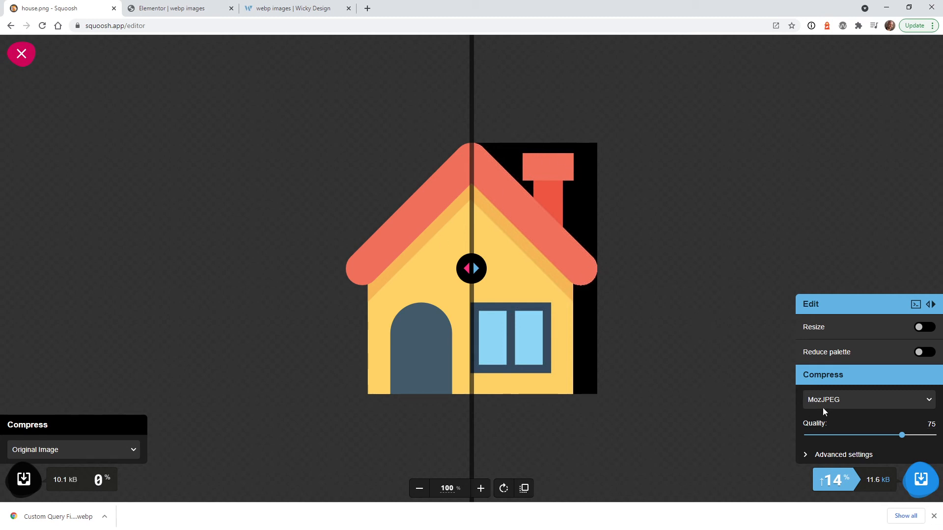
click(867, 399)
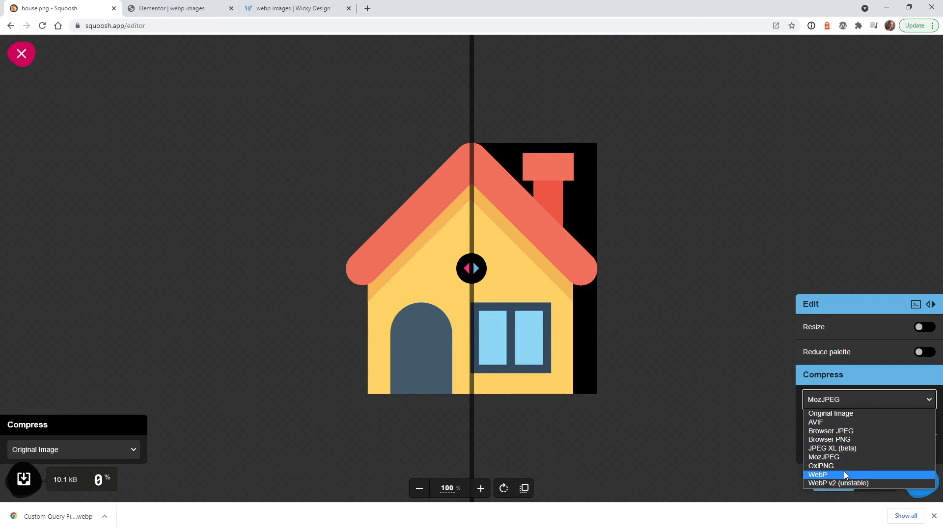
Choose WebP output, raise quality to 80.3 and compare the roof edge against the original
click(817, 474)
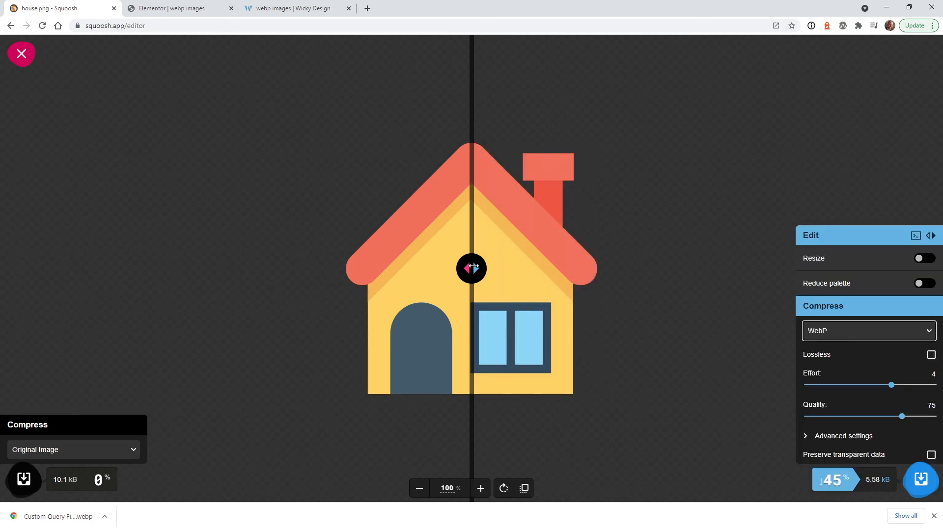
drag(470, 268, 397, 268)
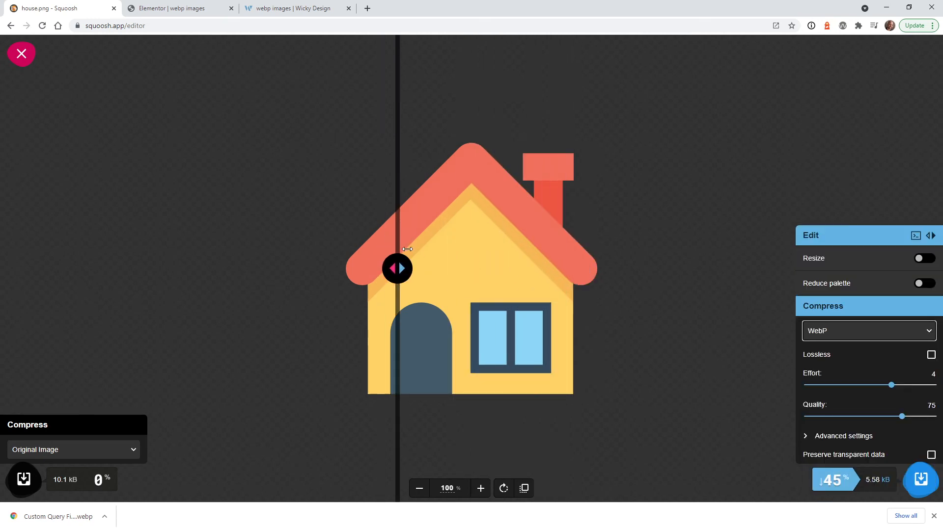
drag(397, 269, 475, 268)
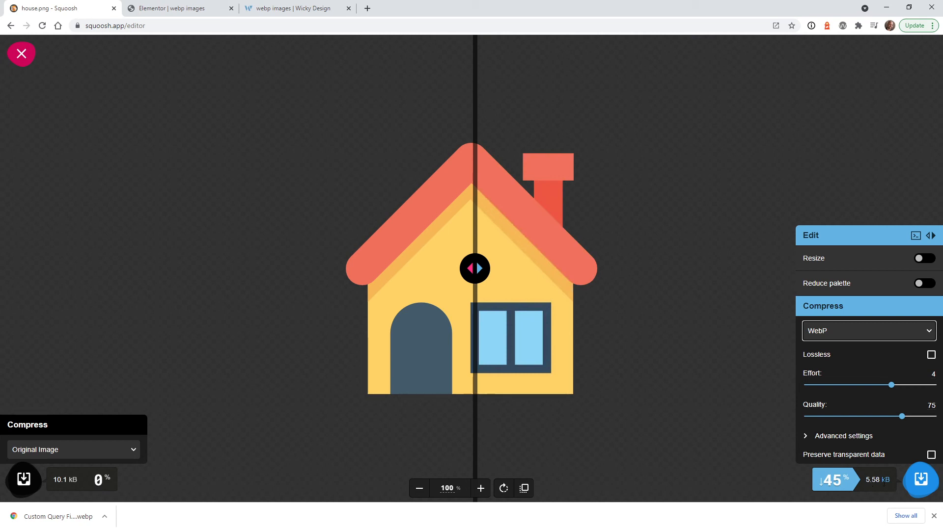
drag(901, 417, 909, 416)
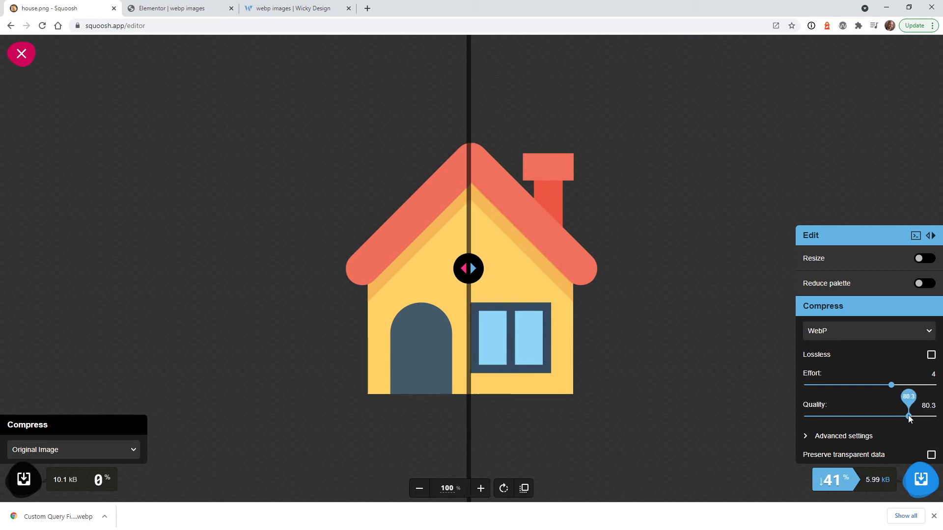
drag(468, 269, 353, 269)
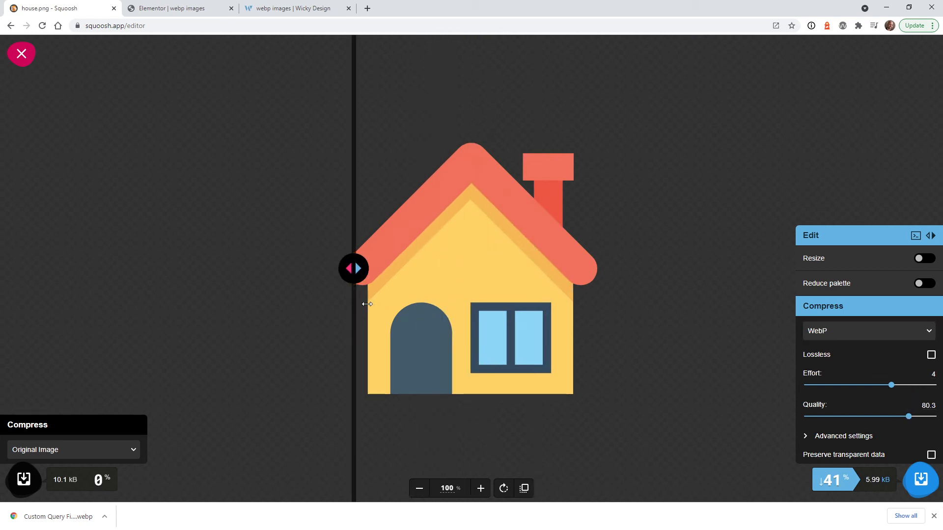
drag(354, 269, 266, 269)
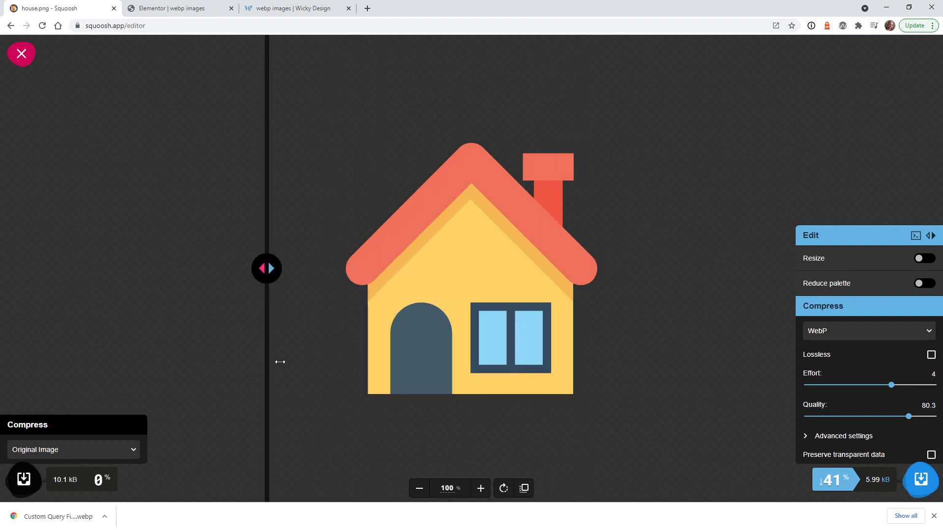
drag(266, 269, 377, 268)
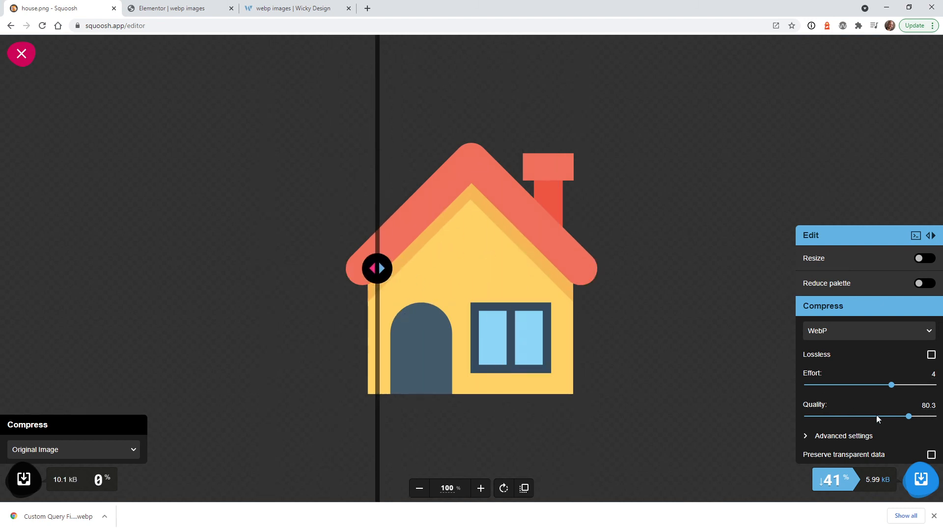
Raise quality to 83.5, compare house and window details, and download the 6.38 kB house.webp
drag(907, 417, 912, 417)
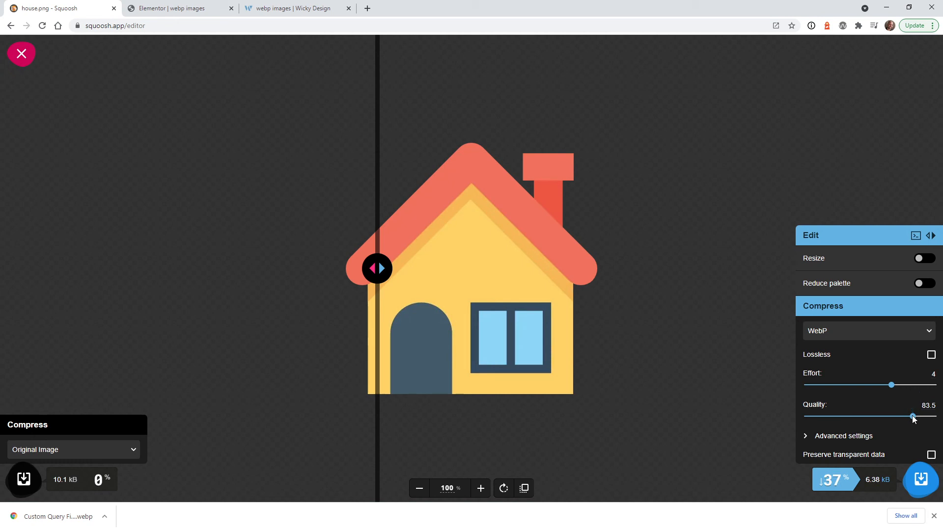
drag(377, 268, 474, 268)
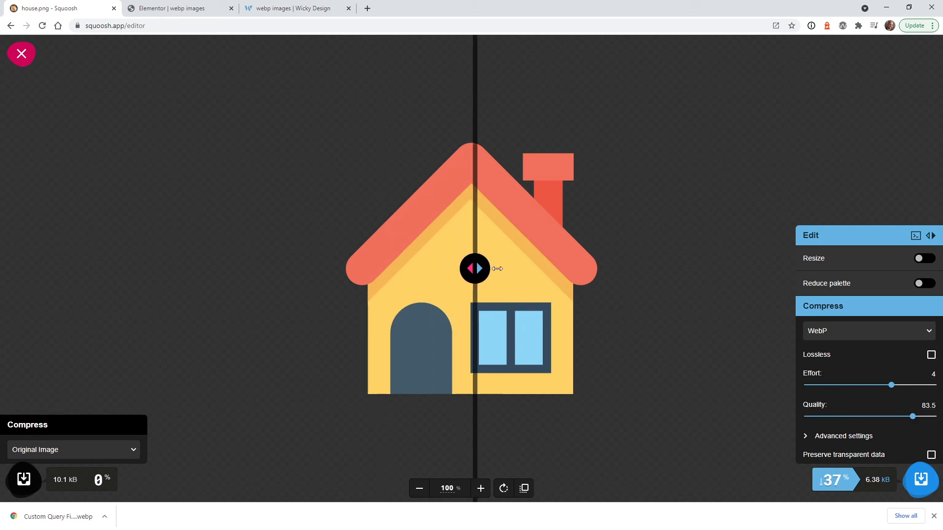
drag(474, 268, 461, 268)
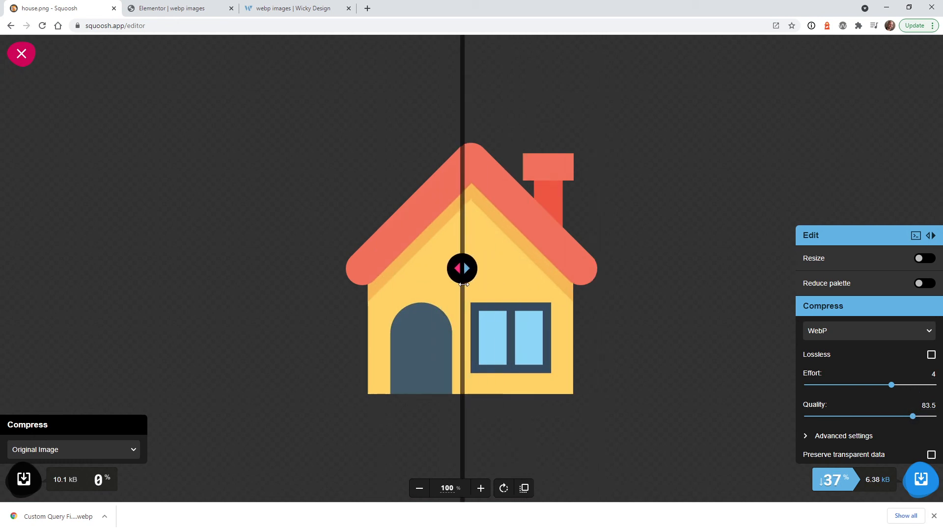
drag(462, 268, 471, 268)
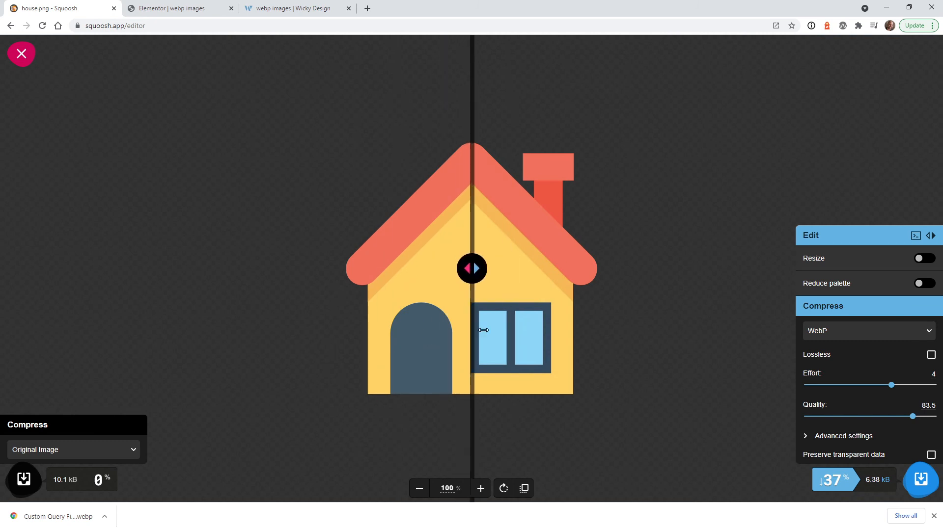
drag(472, 269, 459, 269)
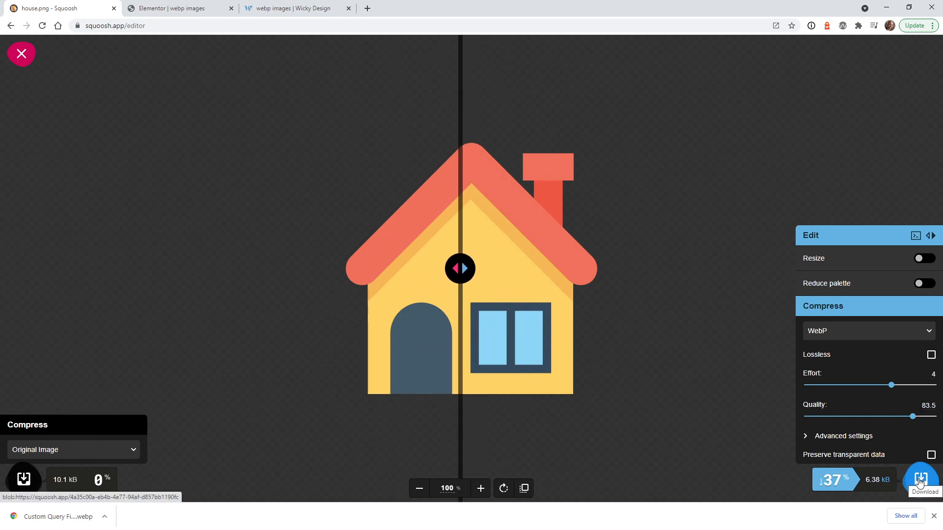
click(919, 480)
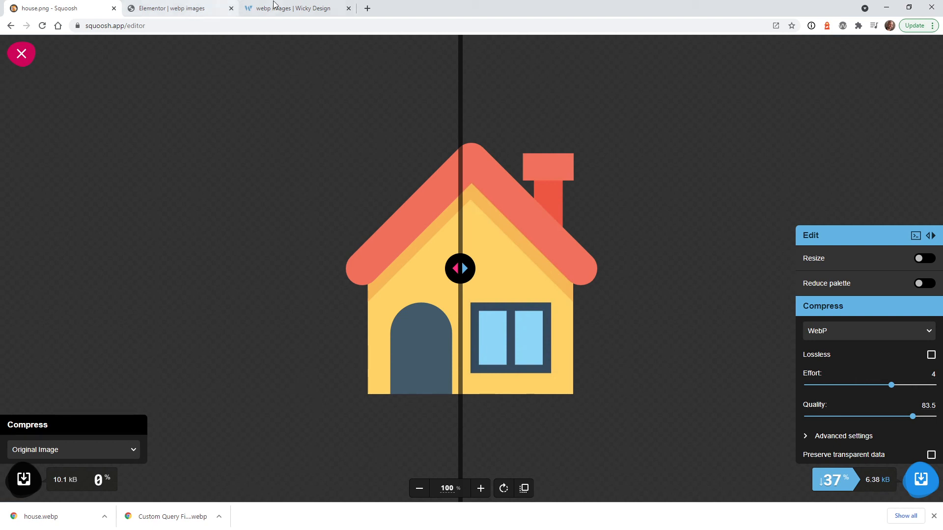
click(174, 8)
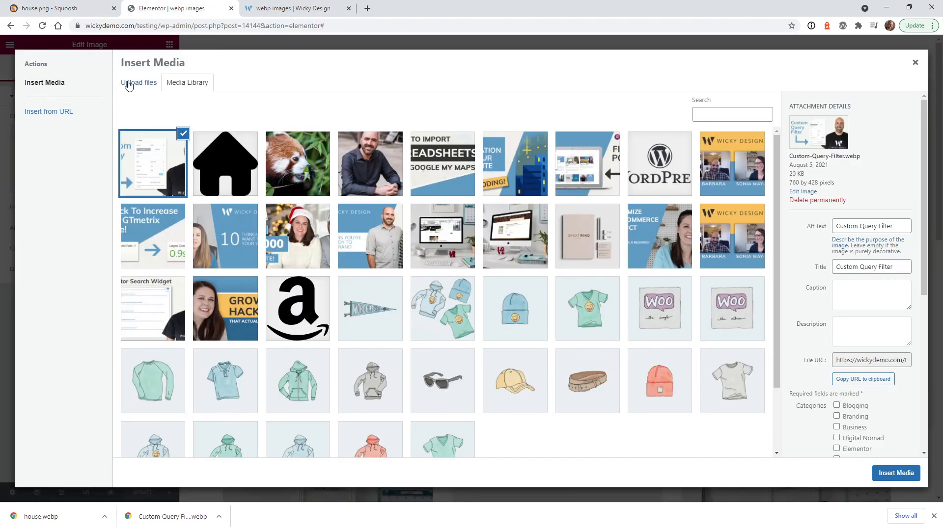
Upload house.webp, give it alt text 'house', and insert it into the image widget
click(138, 82)
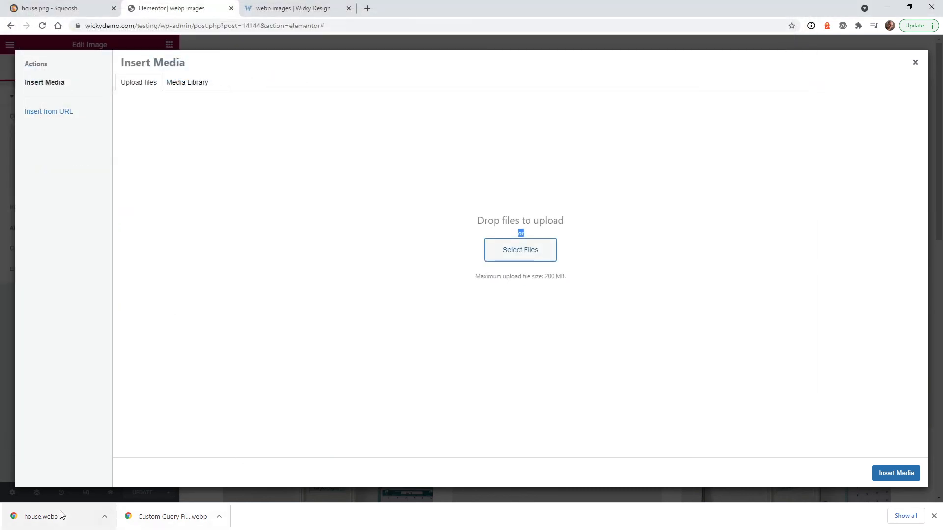
click(520, 249)
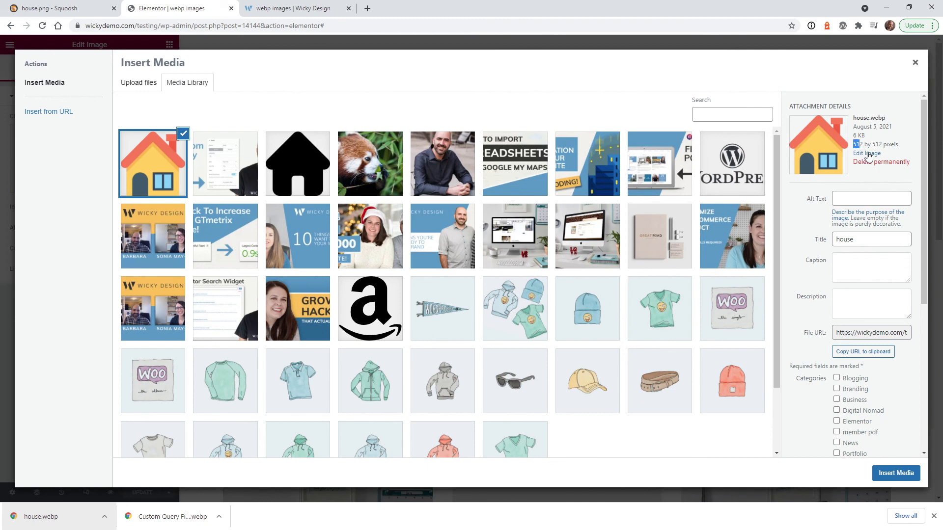
text(house)
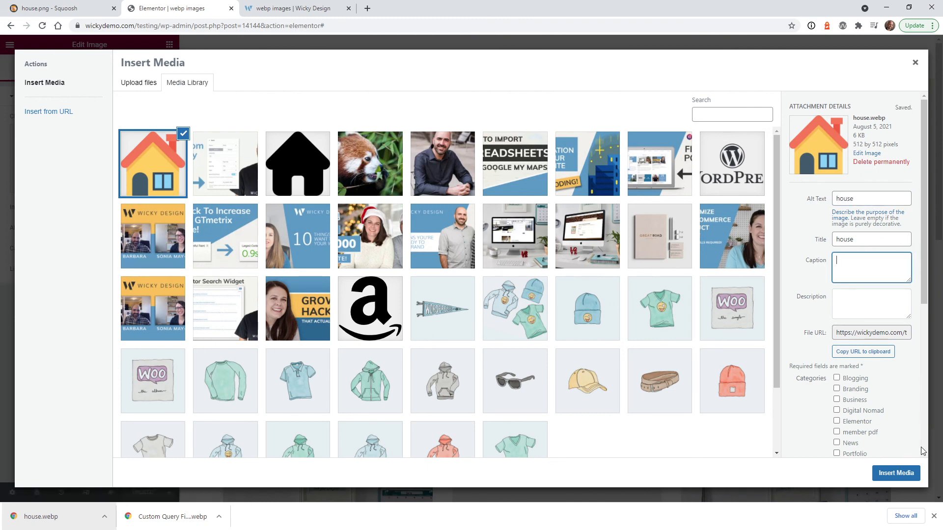
click(896, 472)
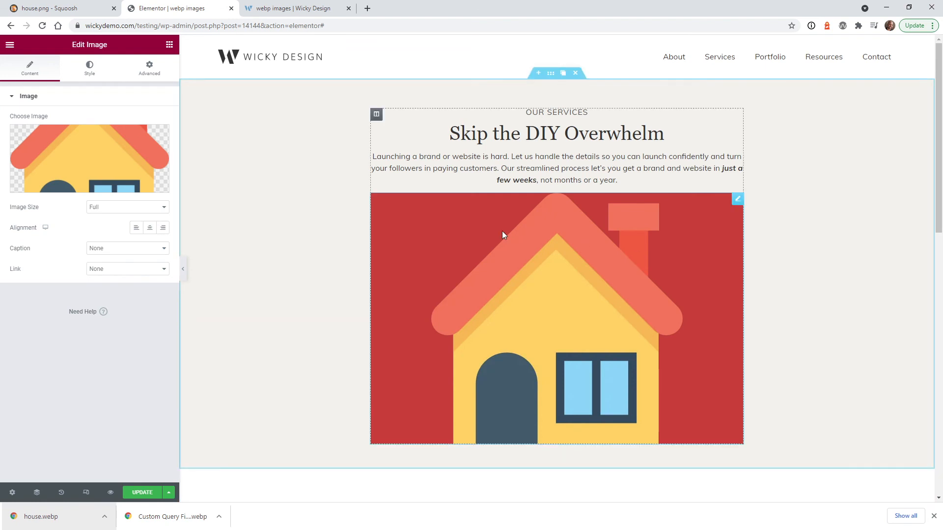
Set the house widget's background colour to green so the WebP transparency shows, then return to Squoosh
click(149, 66)
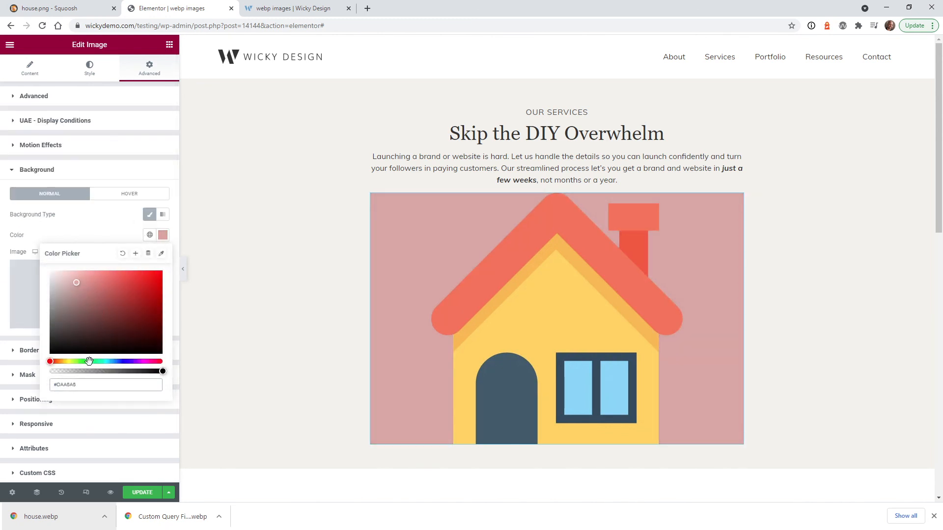
click(152, 305)
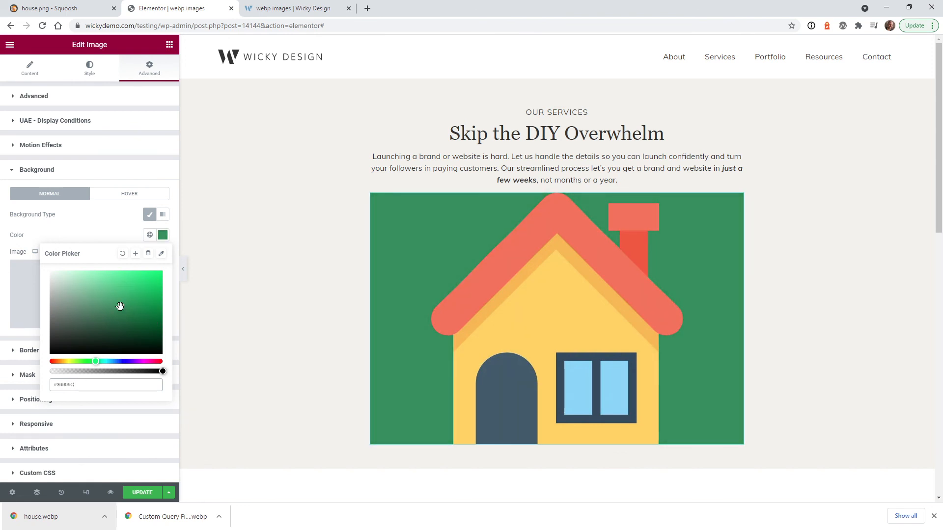
click(60, 9)
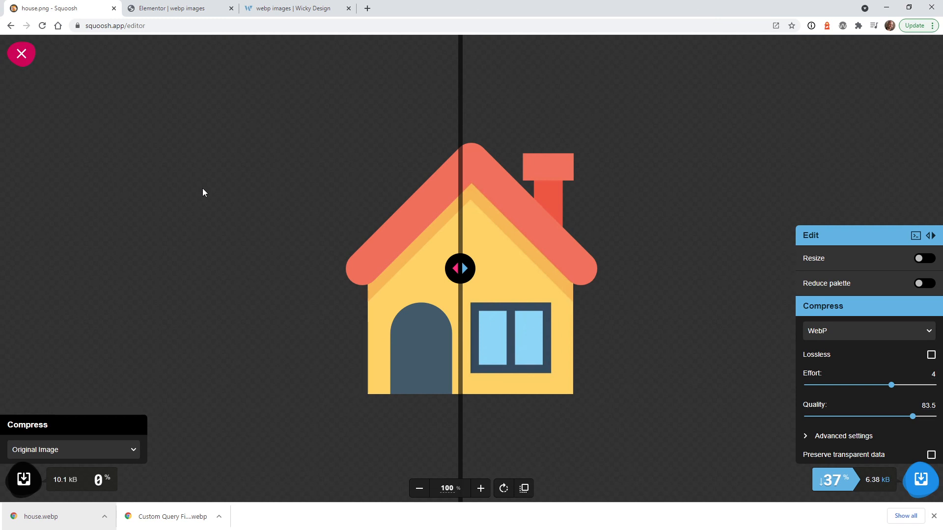